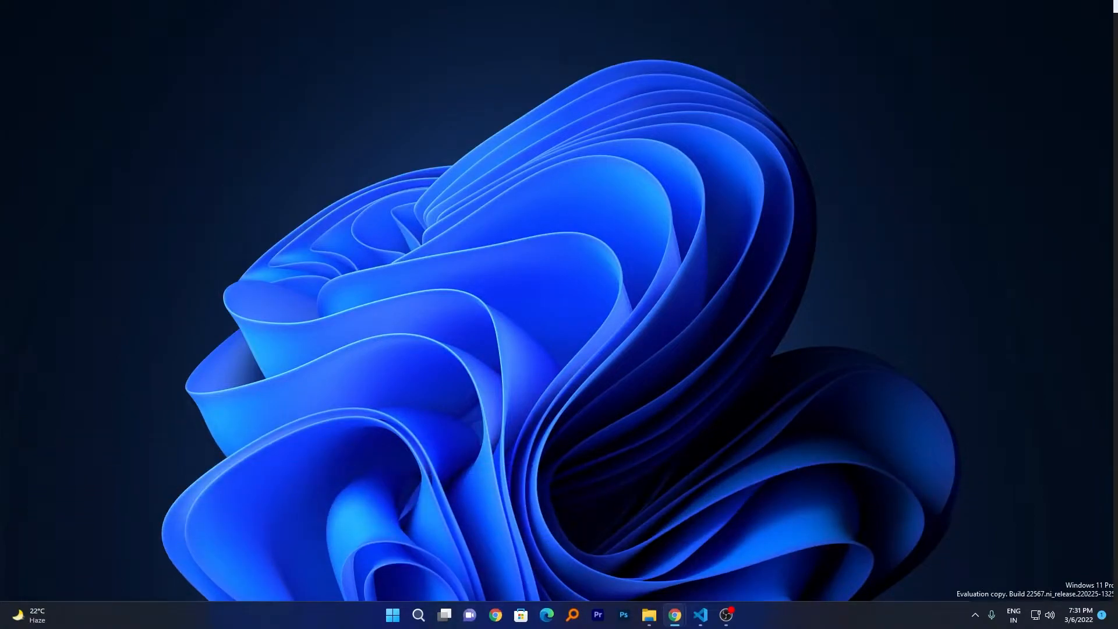
Launch the Settings app from the Start menu search
left_click(392, 614)
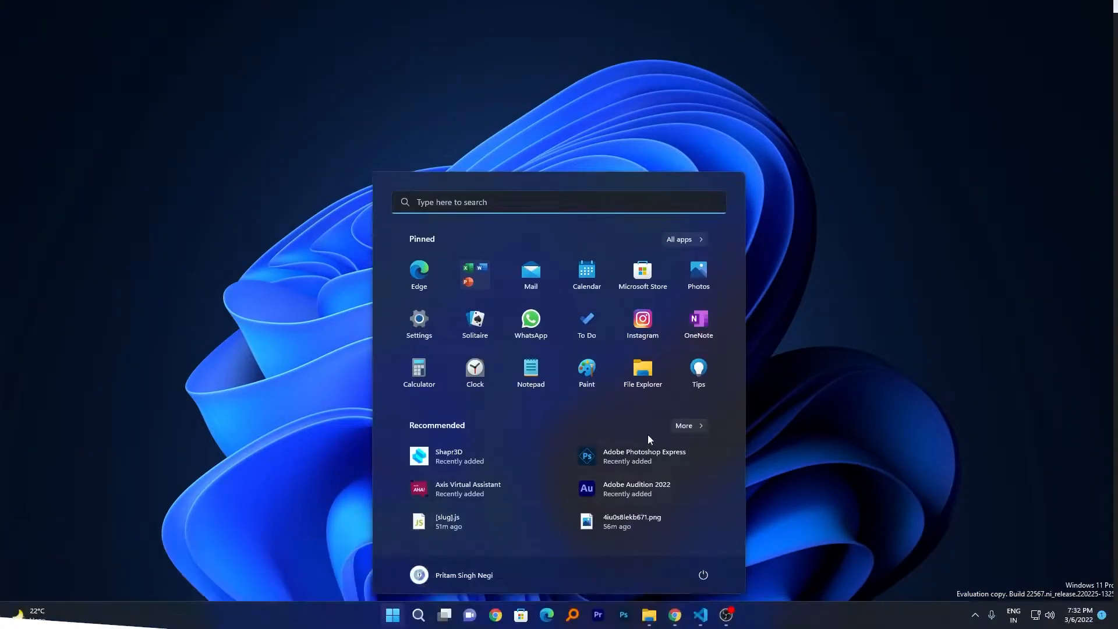
mouse_move(531, 322)
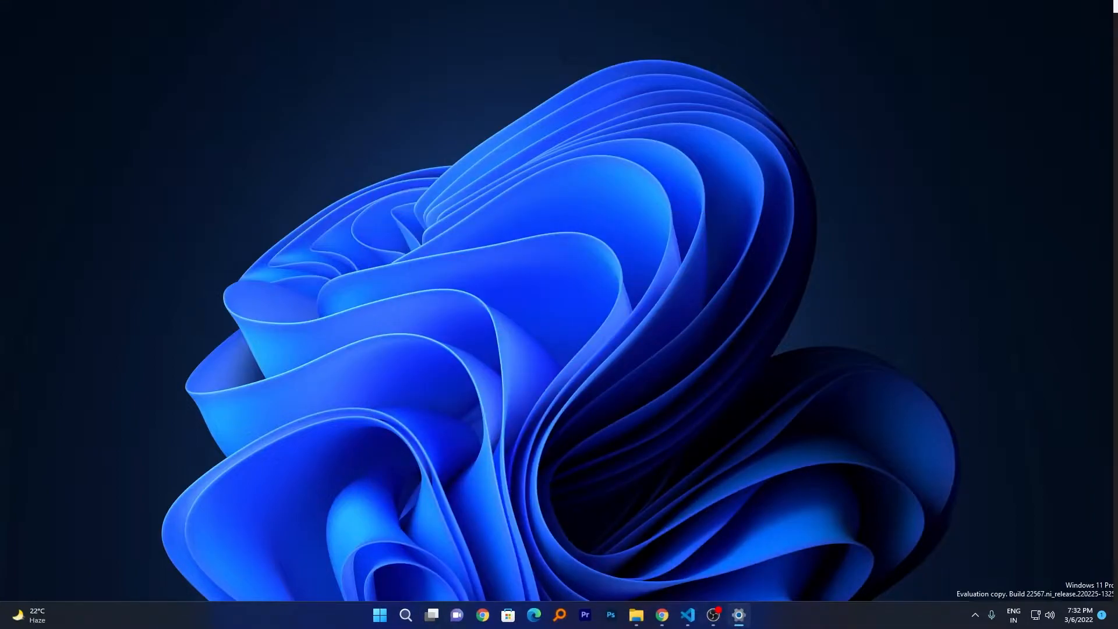
left_click(738, 615)
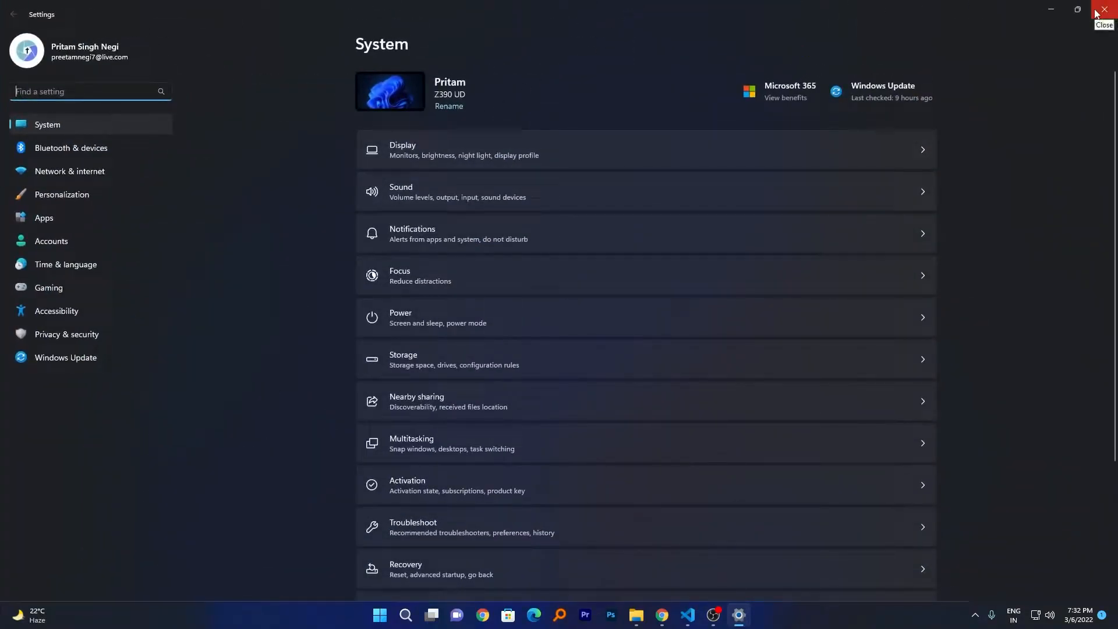
left_click(392, 614)
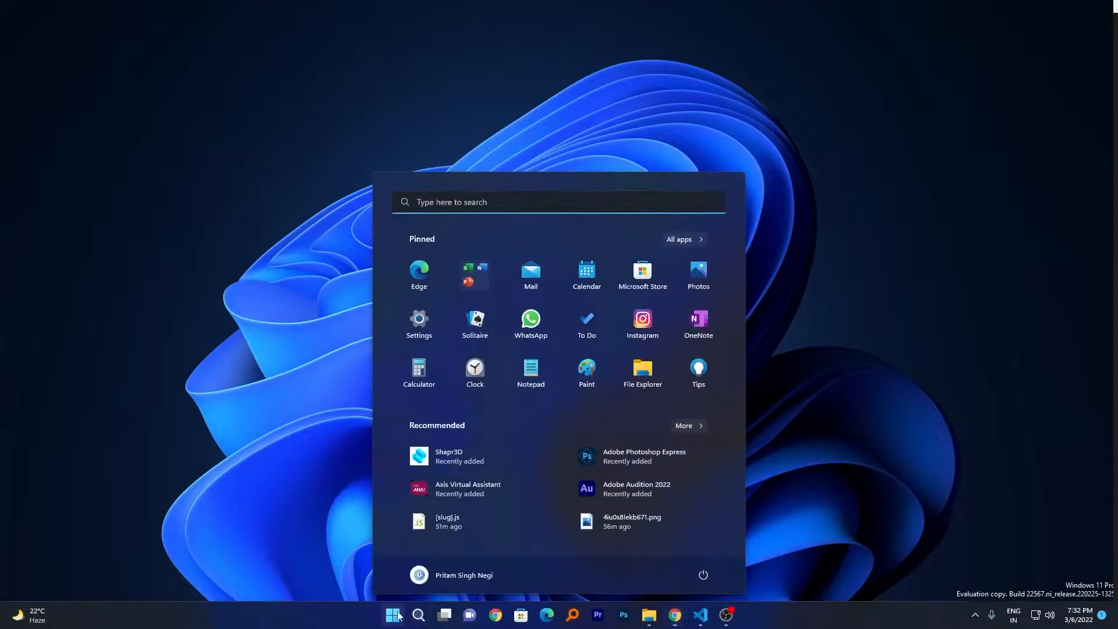
mouse_move(418, 371)
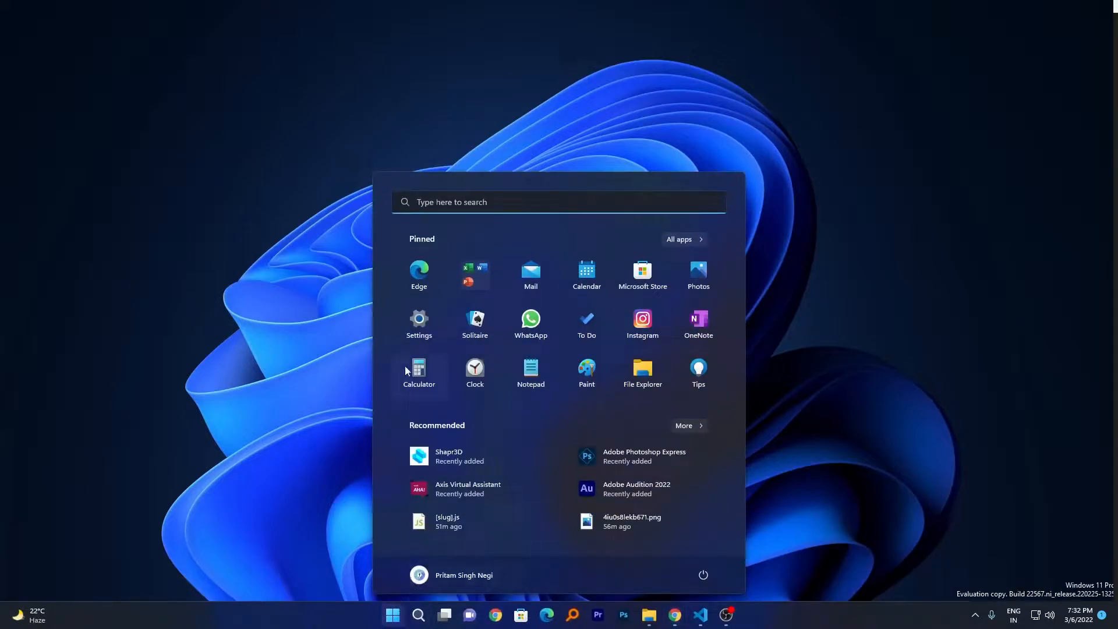
type("s")
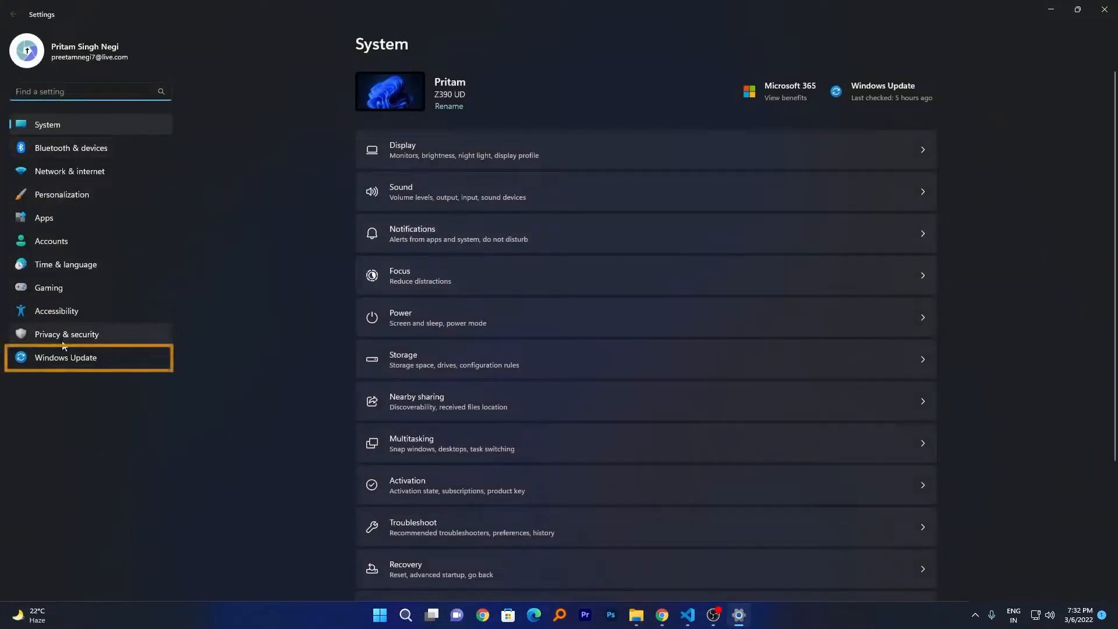
On Windows Update, pause updates for 1 week, resume them, then close Settings
left_click(85, 357)
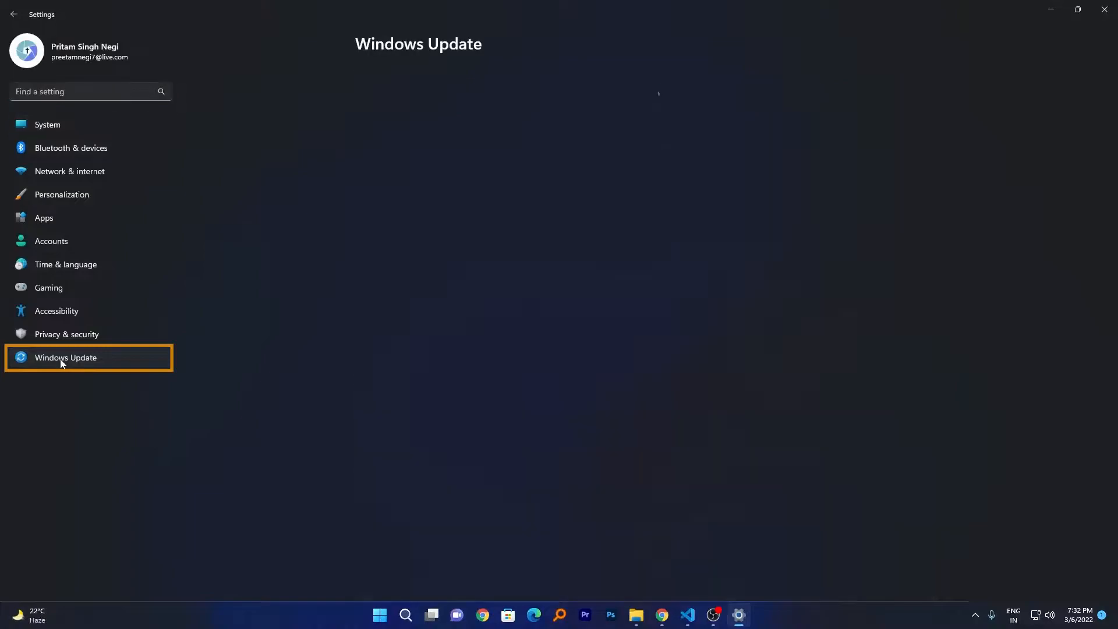
left_click(66, 357)
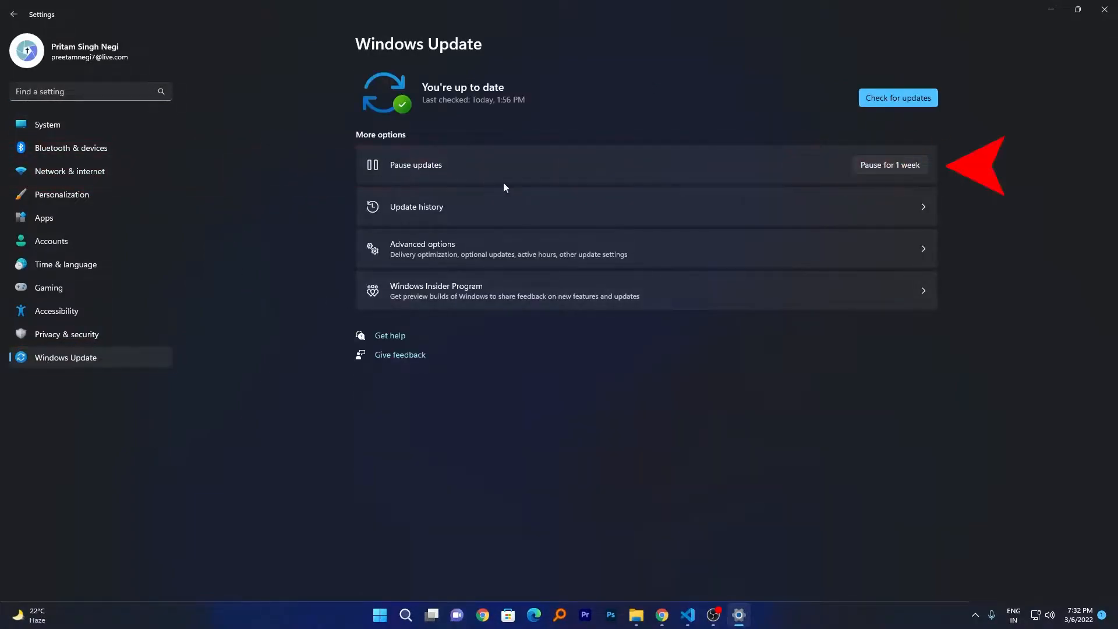
mouse_move(701, 161)
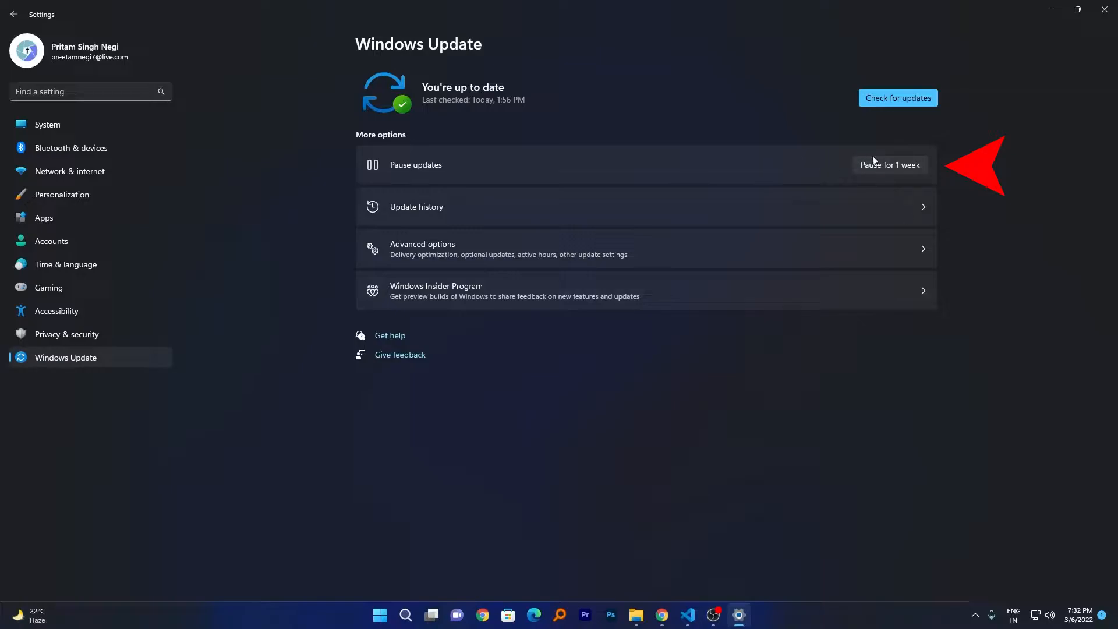
left_click(888, 164)
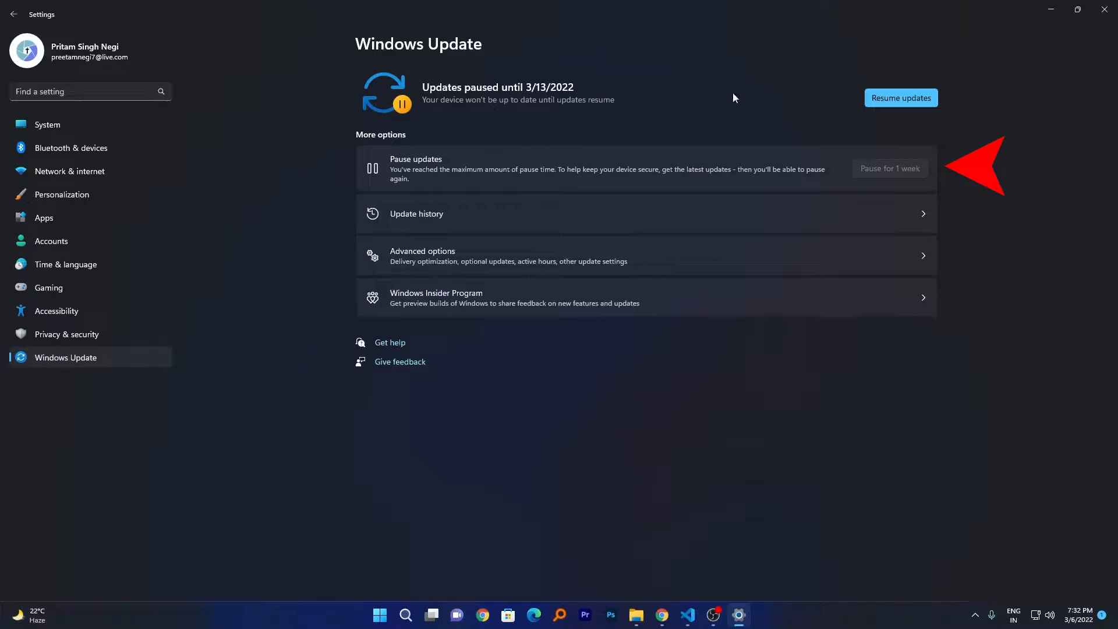
left_click(900, 98)
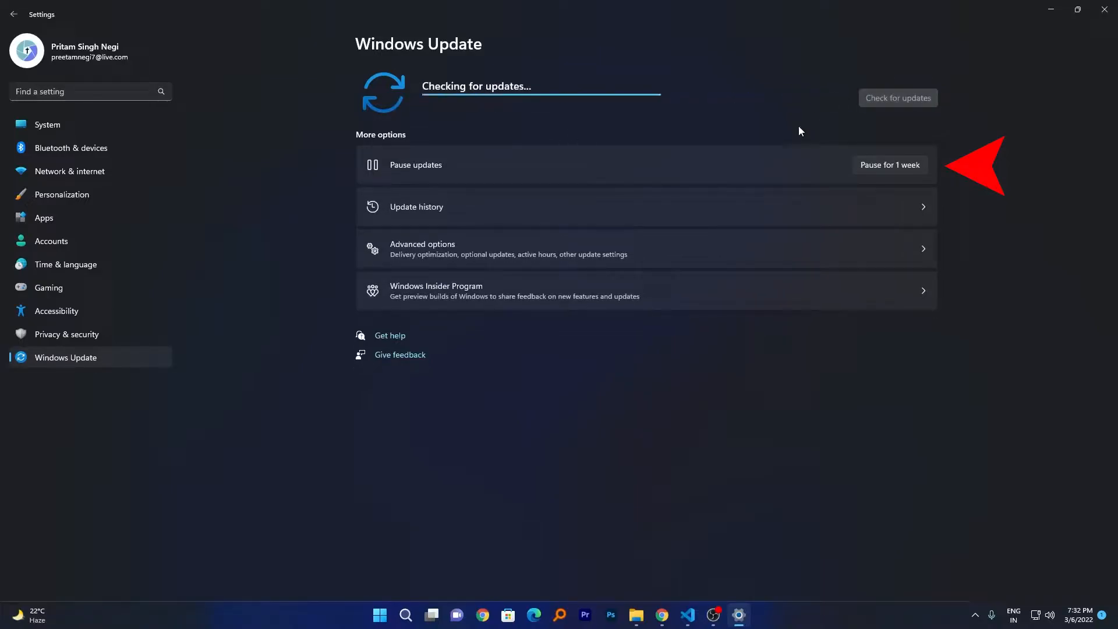
mouse_move(478, 208)
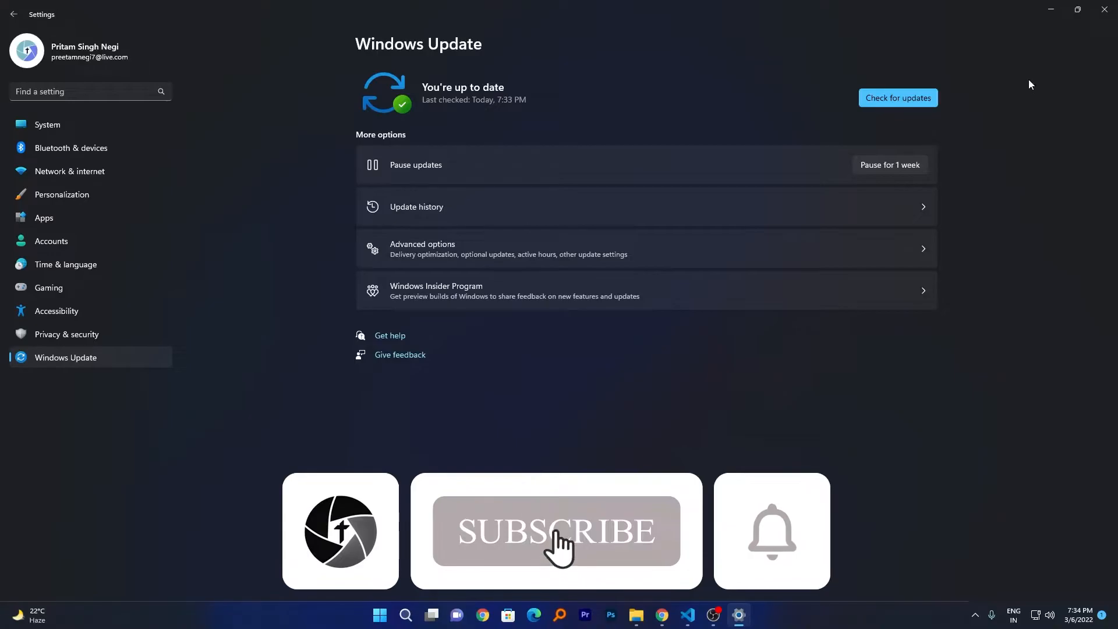
left_click(556, 531)
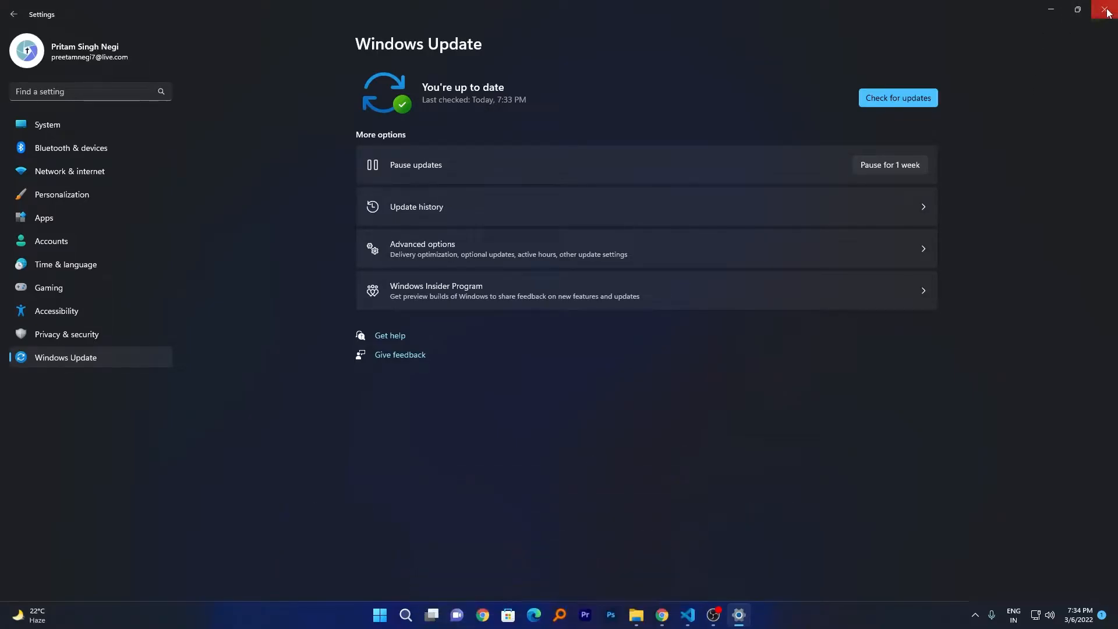
left_click(1108, 11)
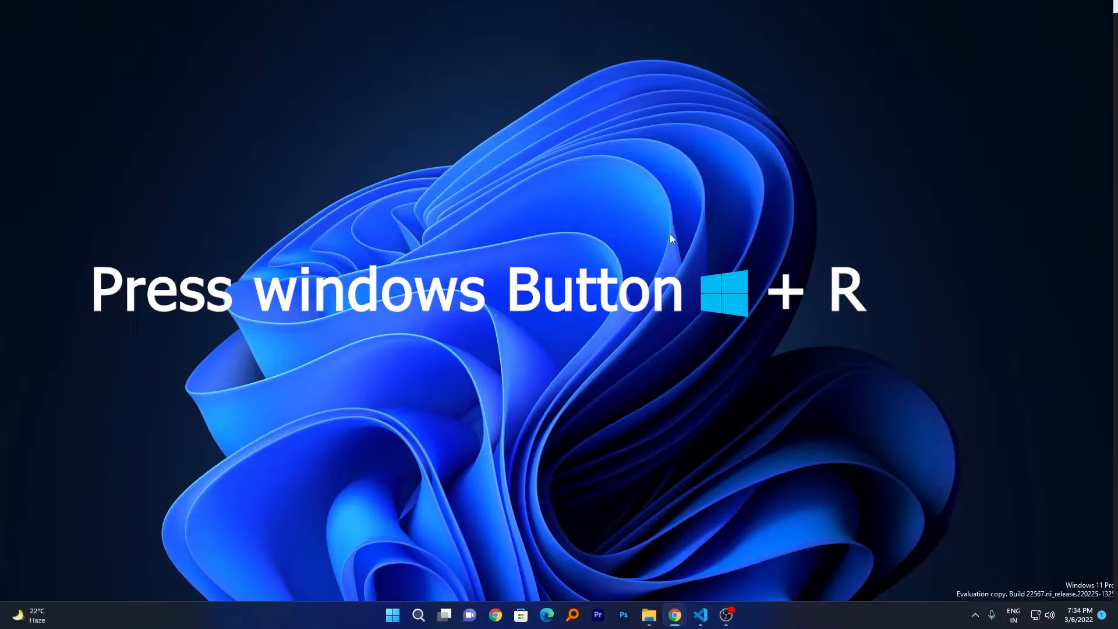
Launch the Services console via the Run dialog with services.msc
key("win+r")
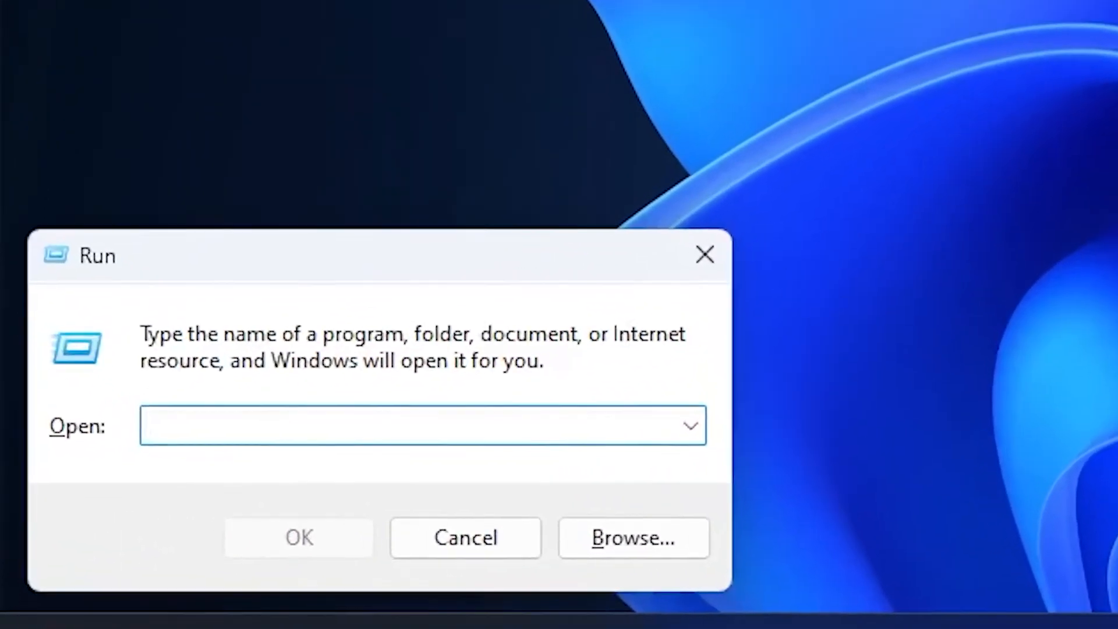
type("services")
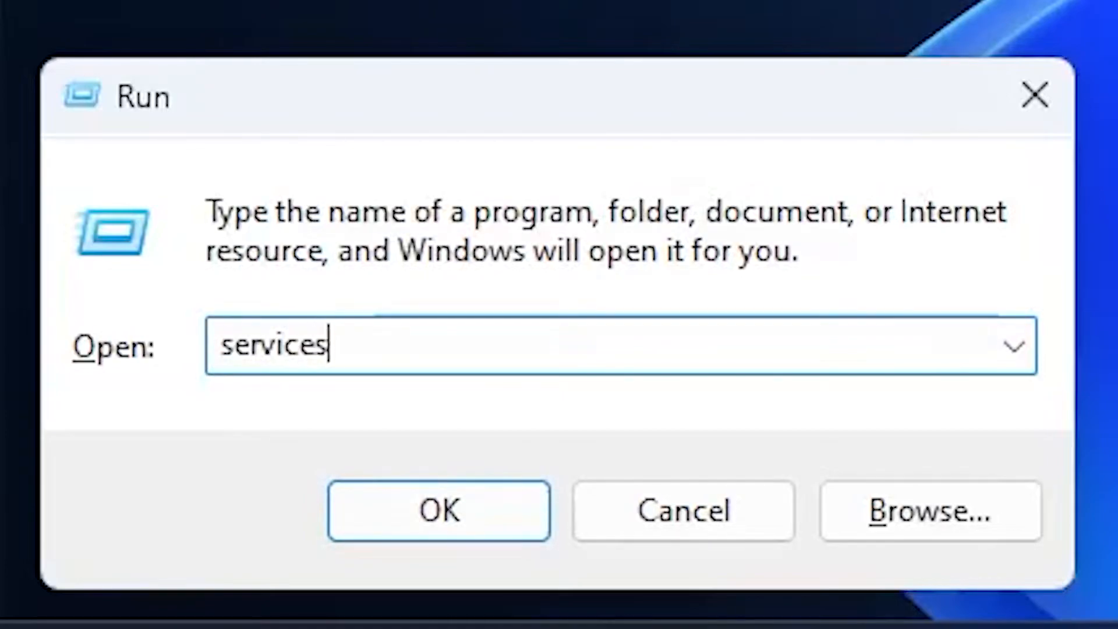
type(".msc")
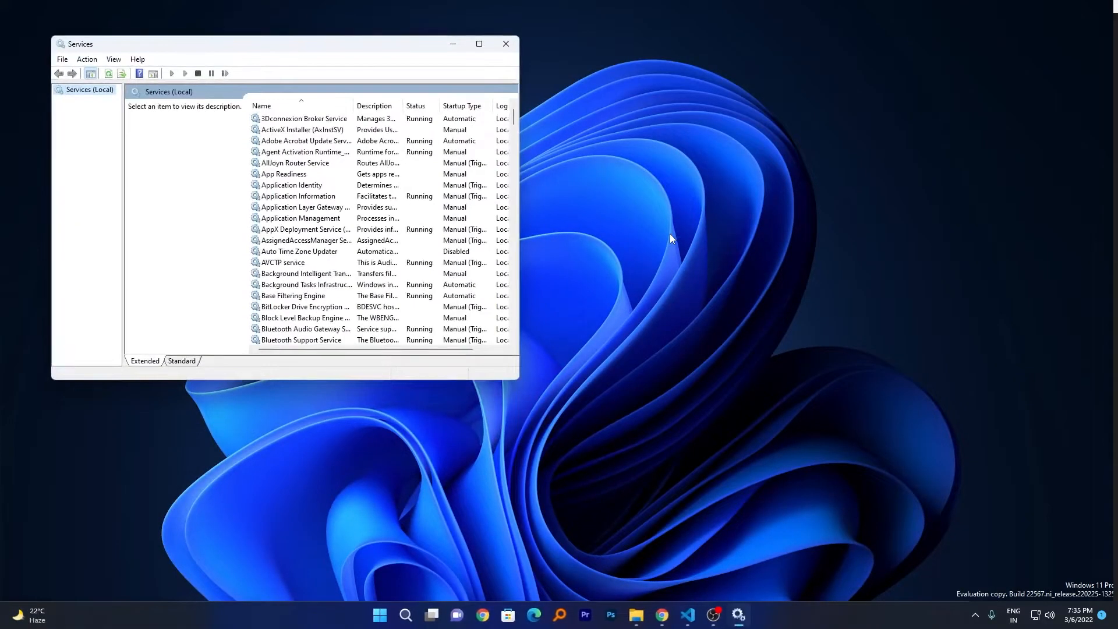
Maximize Services and bring the Windows Update service into view, selected
left_click(479, 43)
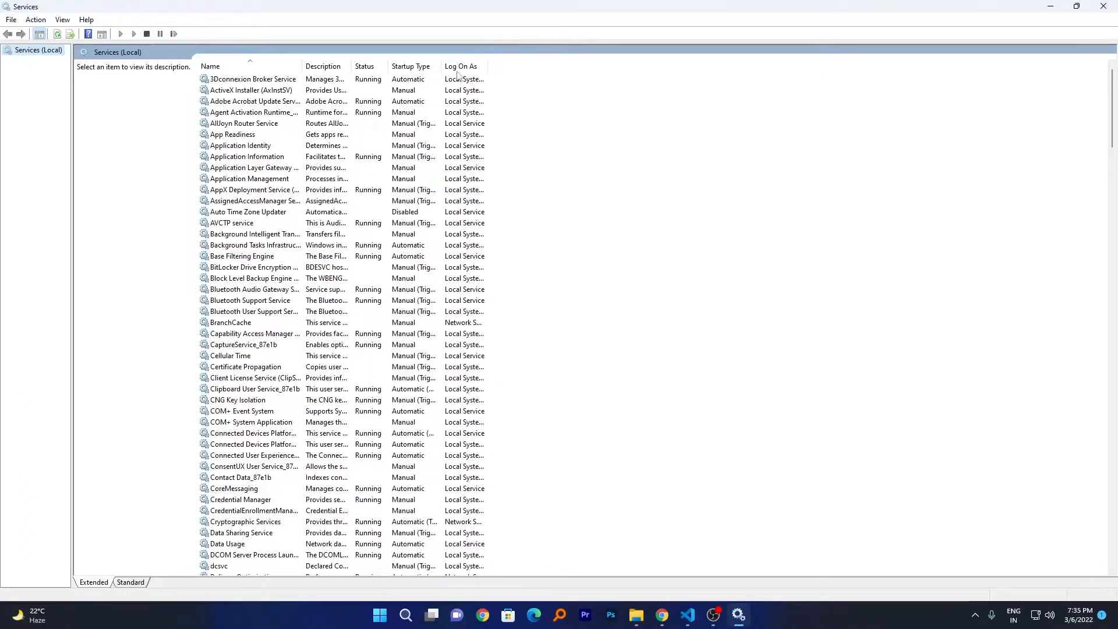
scroll("down", 3)
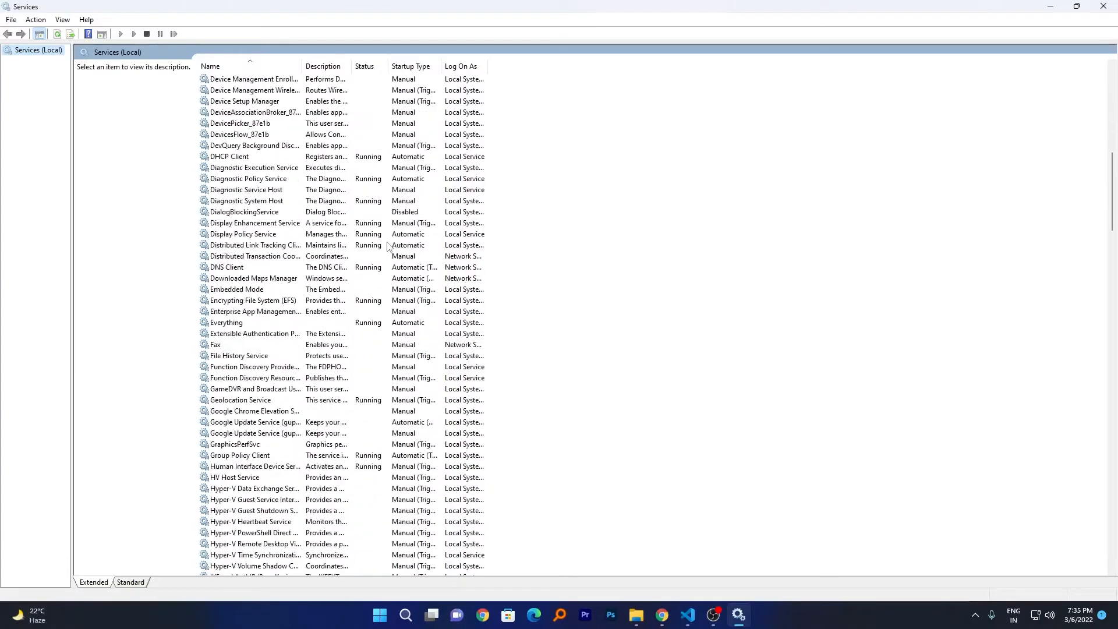
scroll("down", 3)
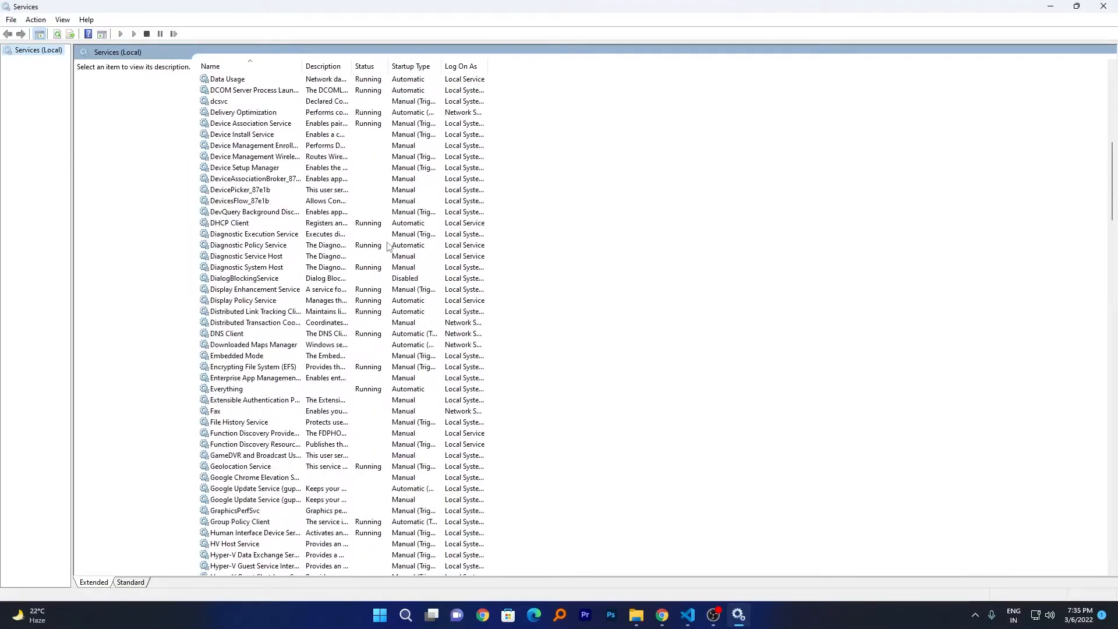
left_click(252, 234)
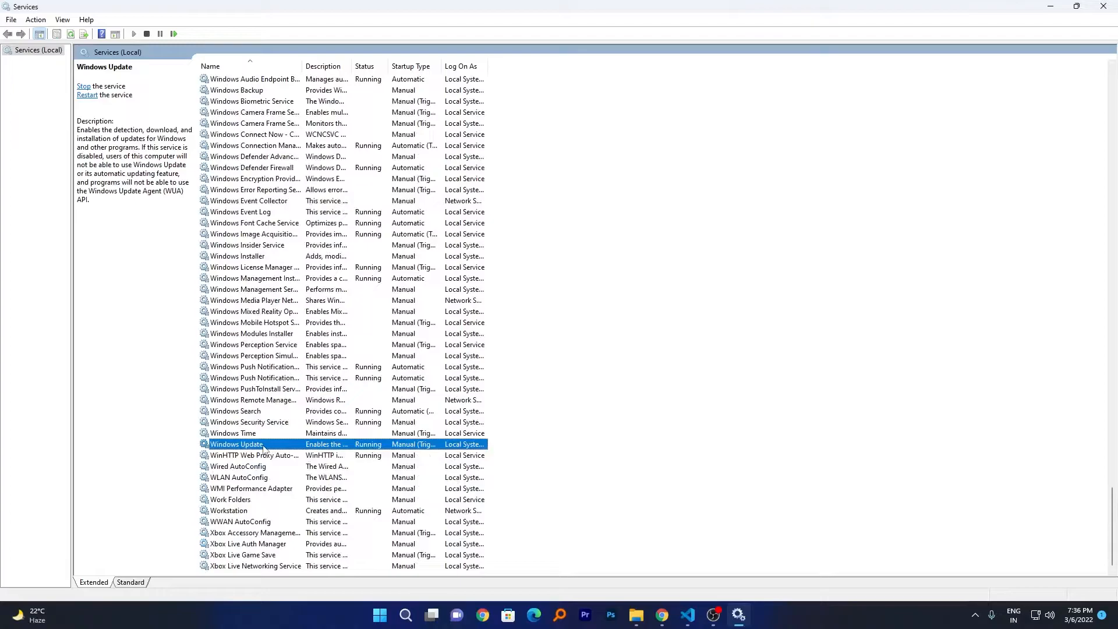
Set Windows Update's startup type to Disabled and stop the running service
double_click(235, 443)
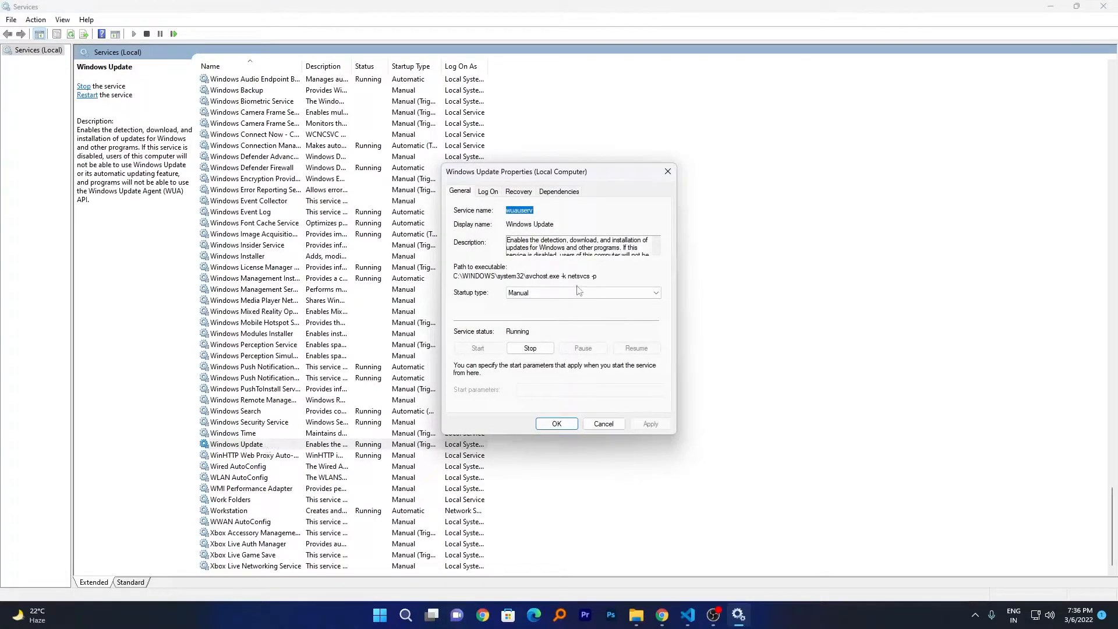
left_click(652, 292)
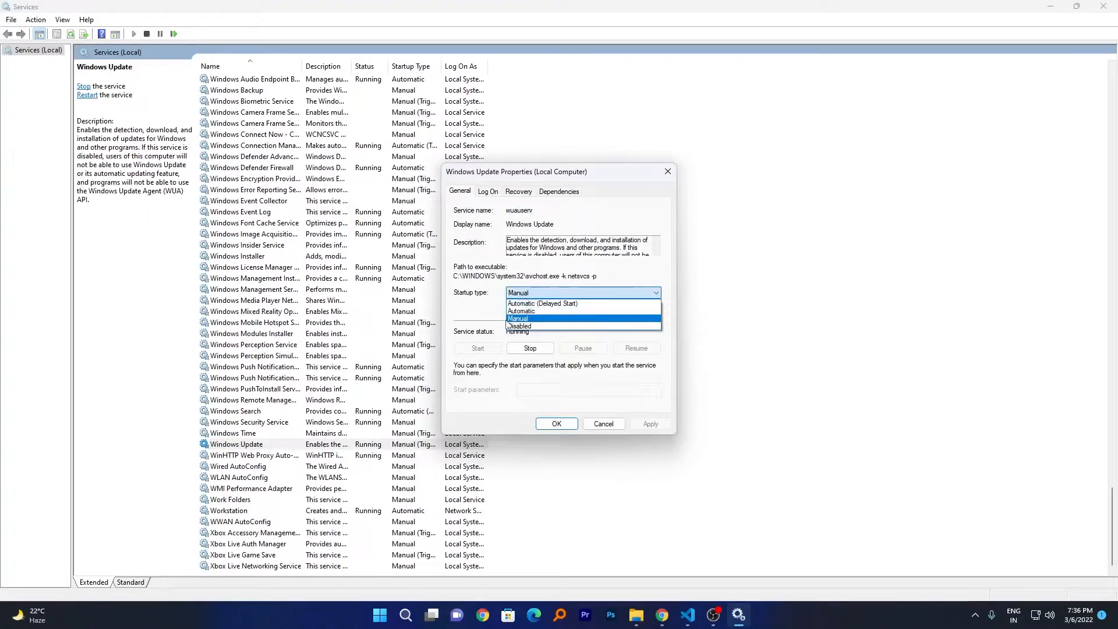
left_click(518, 326)
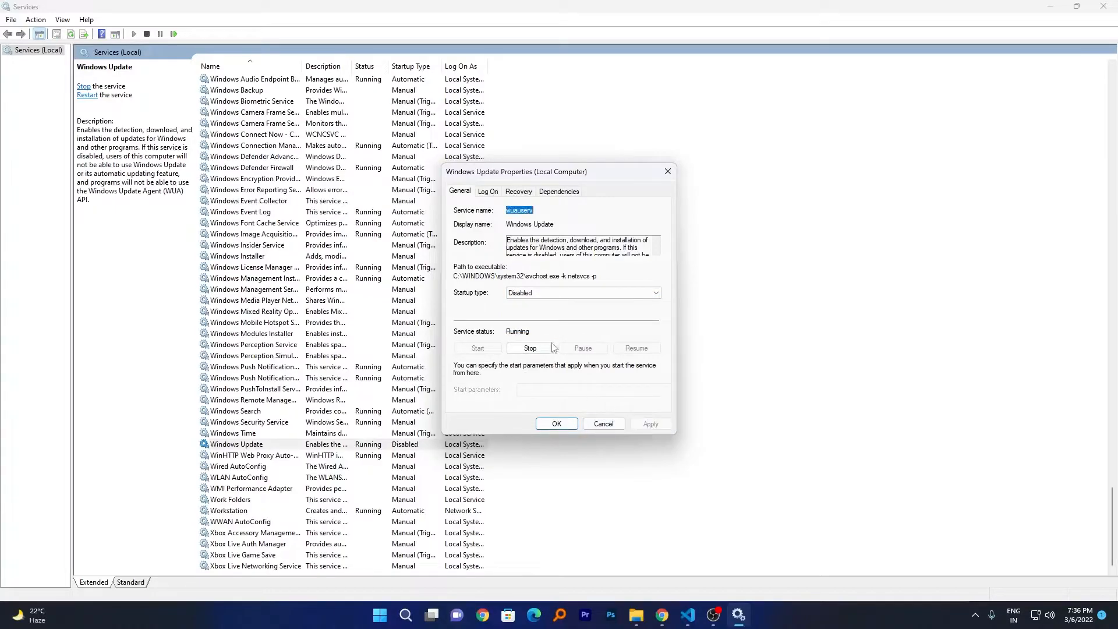
left_click(557, 424)
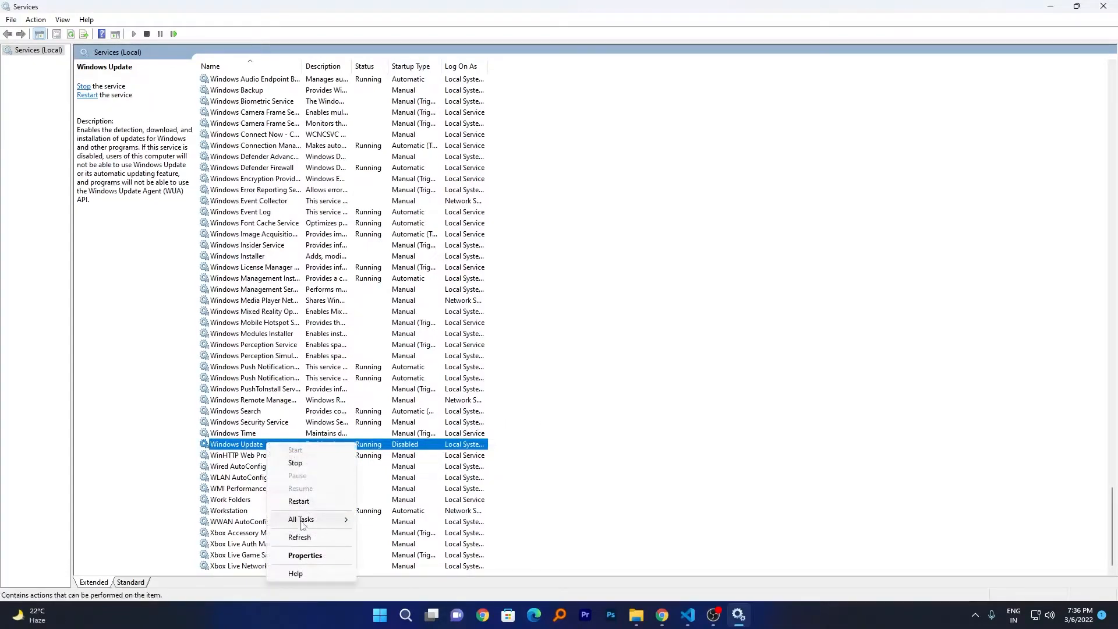
left_click(295, 462)
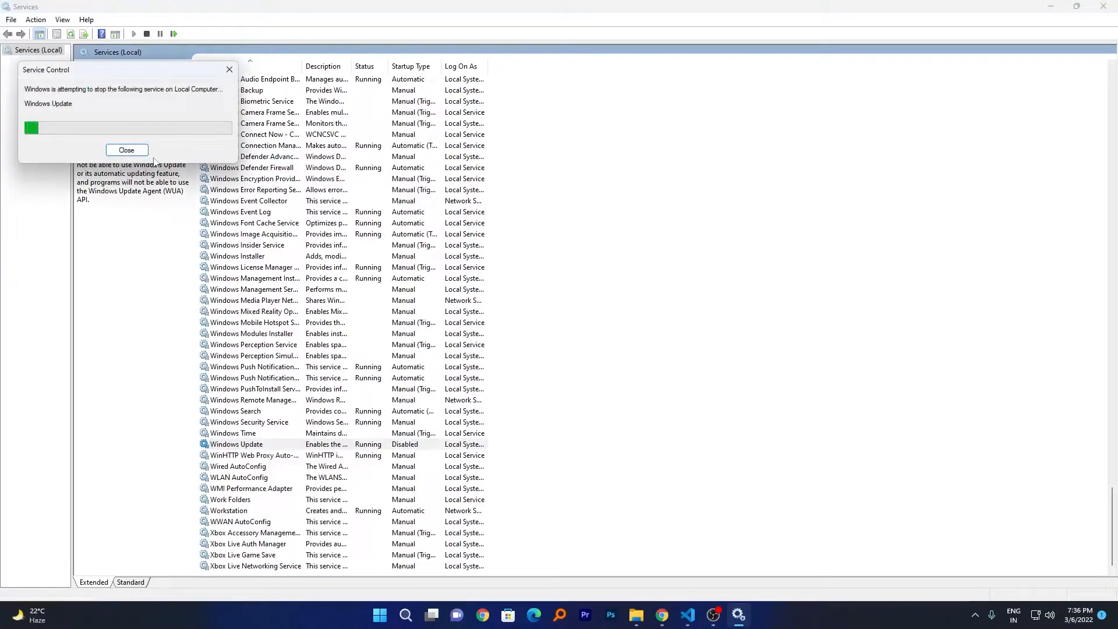
left_click(125, 150)
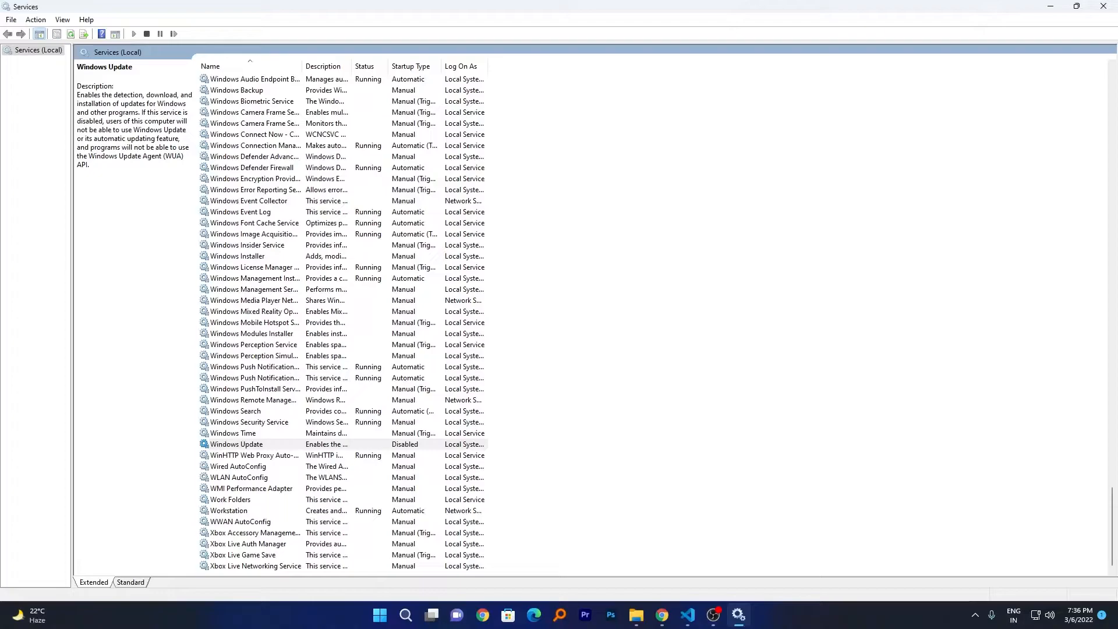
mouse_move(68, 321)
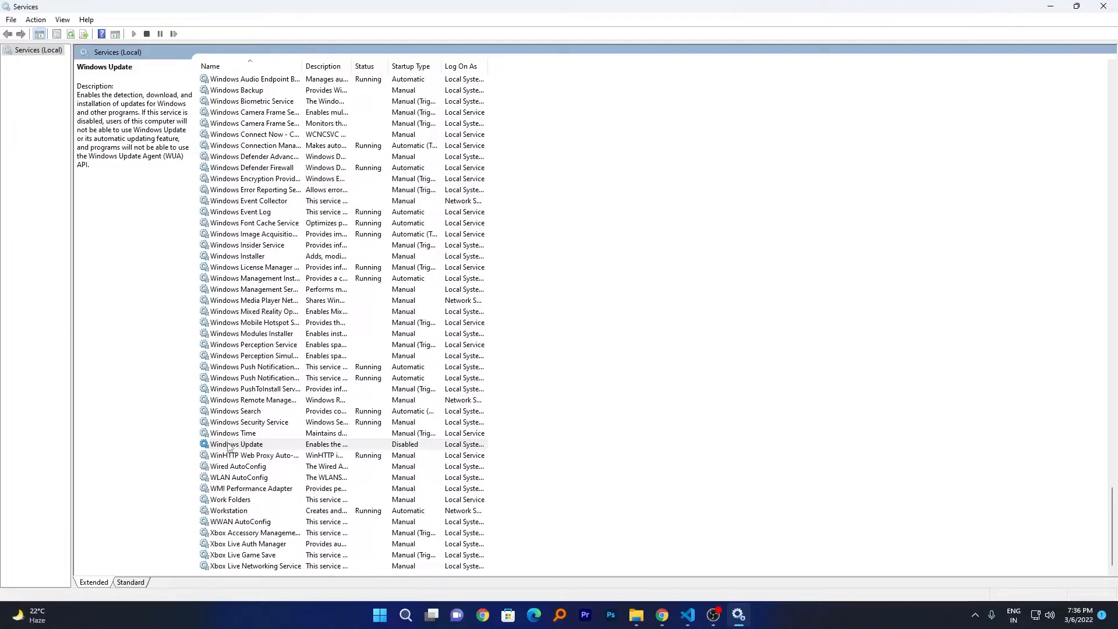
Reopen Windows Update properties and set its startup type back to Automatic
double_click(239, 443)
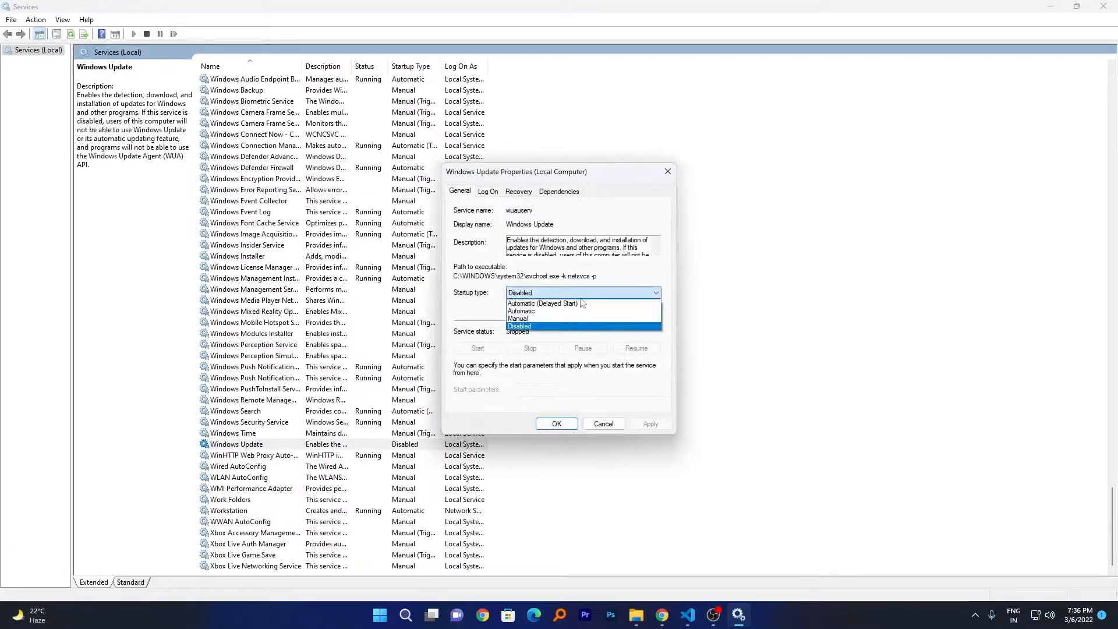
left_click(519, 311)
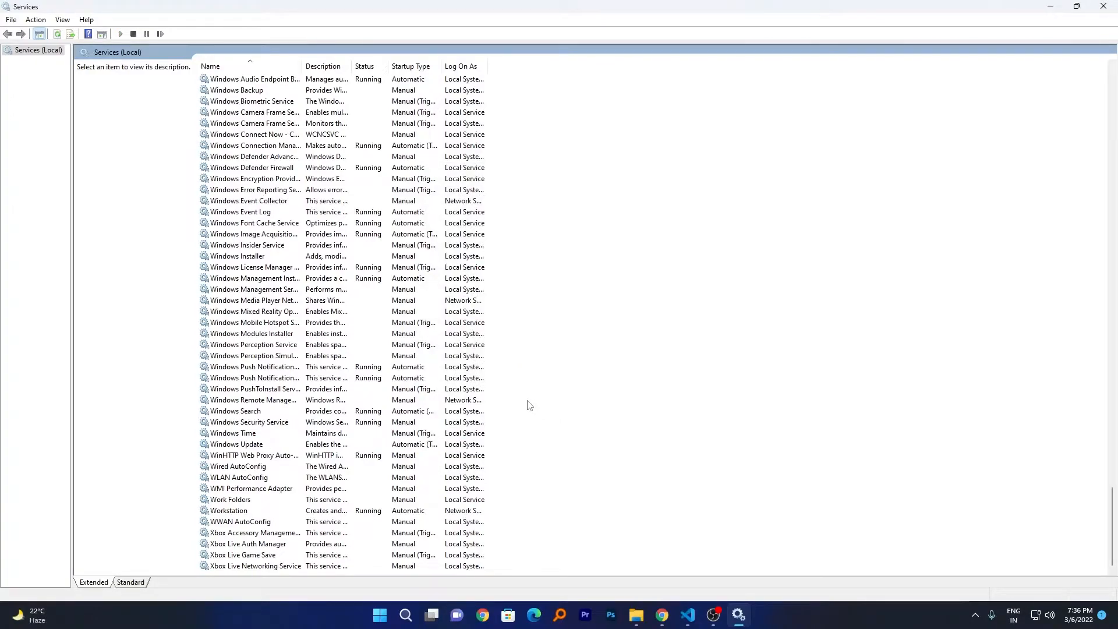
mouse_move(569, 395)
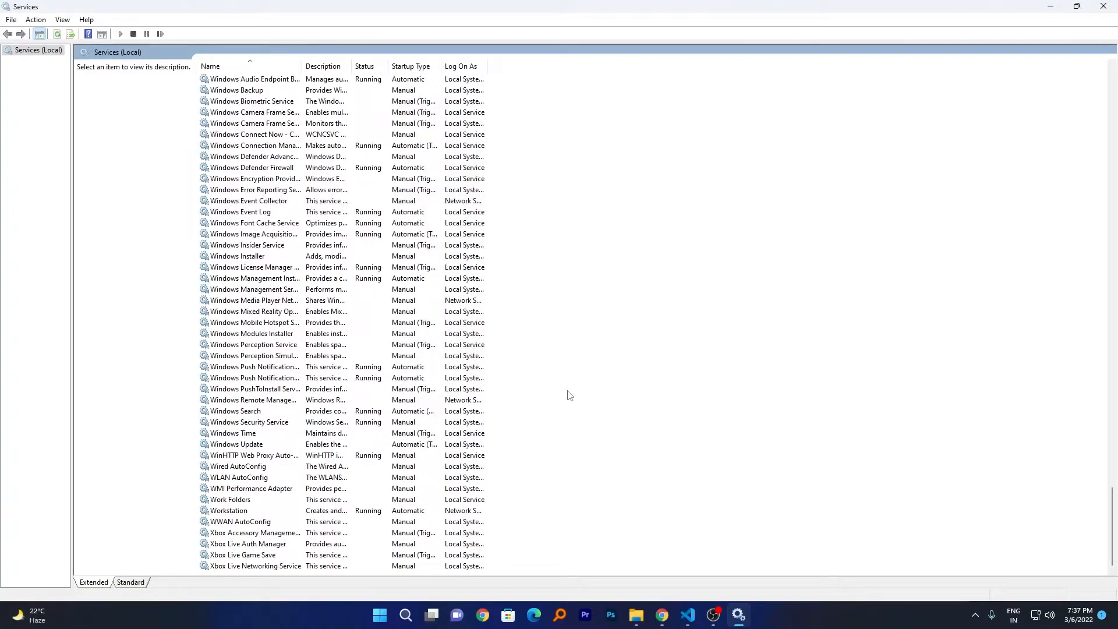
mouse_move(598, 294)
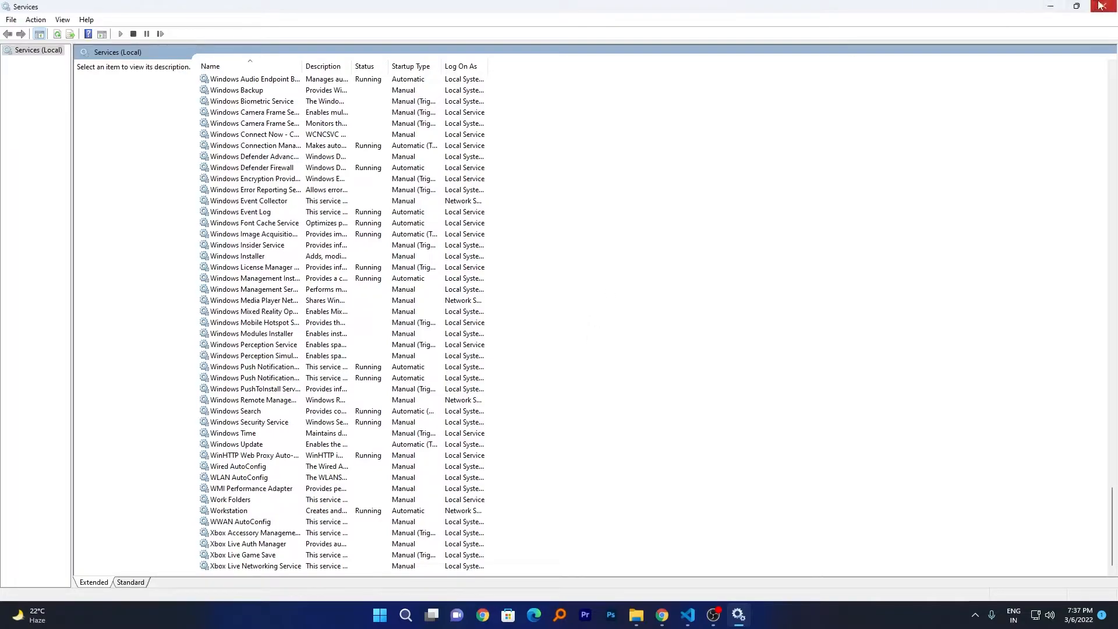
Close the Services console and bring up the Start menu
left_click(1108, 6)
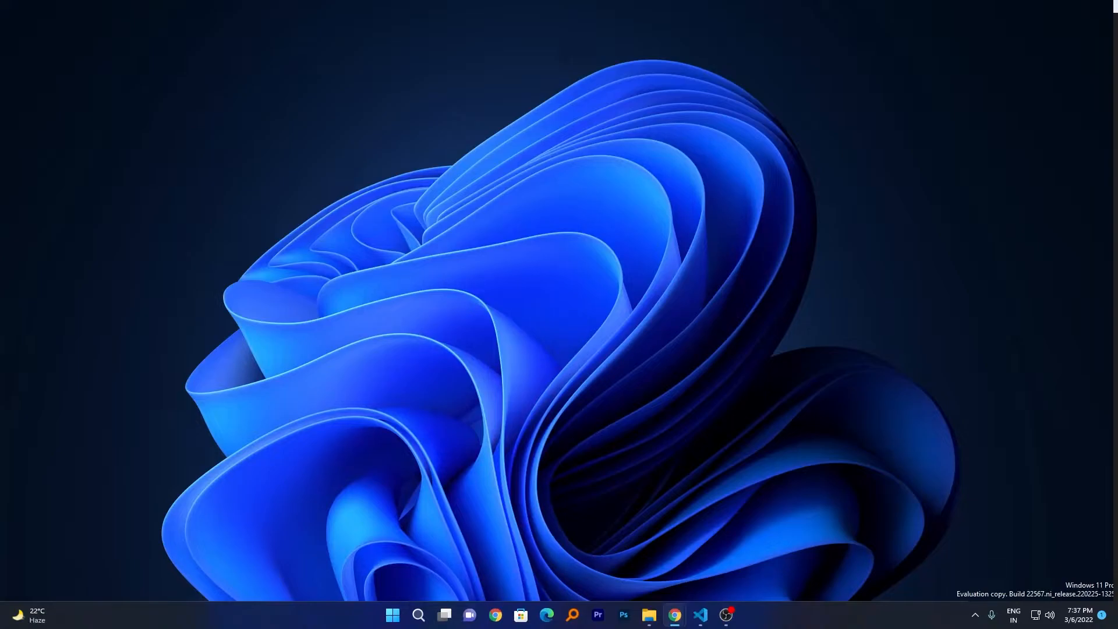
left_click(393, 615)
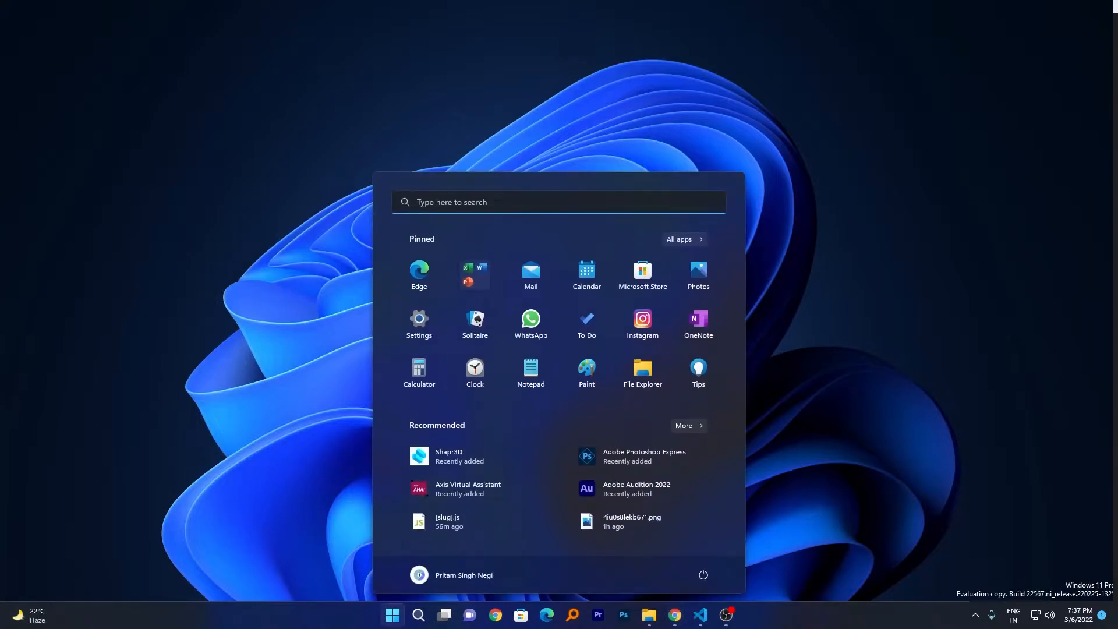
Launch Registry Editor from the Start menu search results
type("recycle Bin")
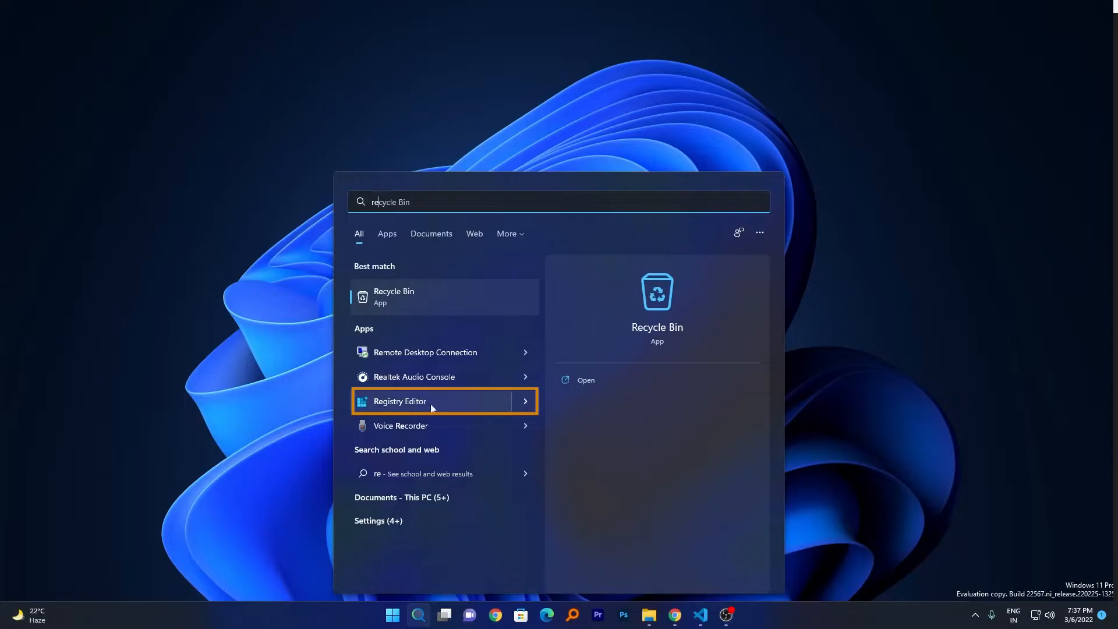
left_click(399, 400)
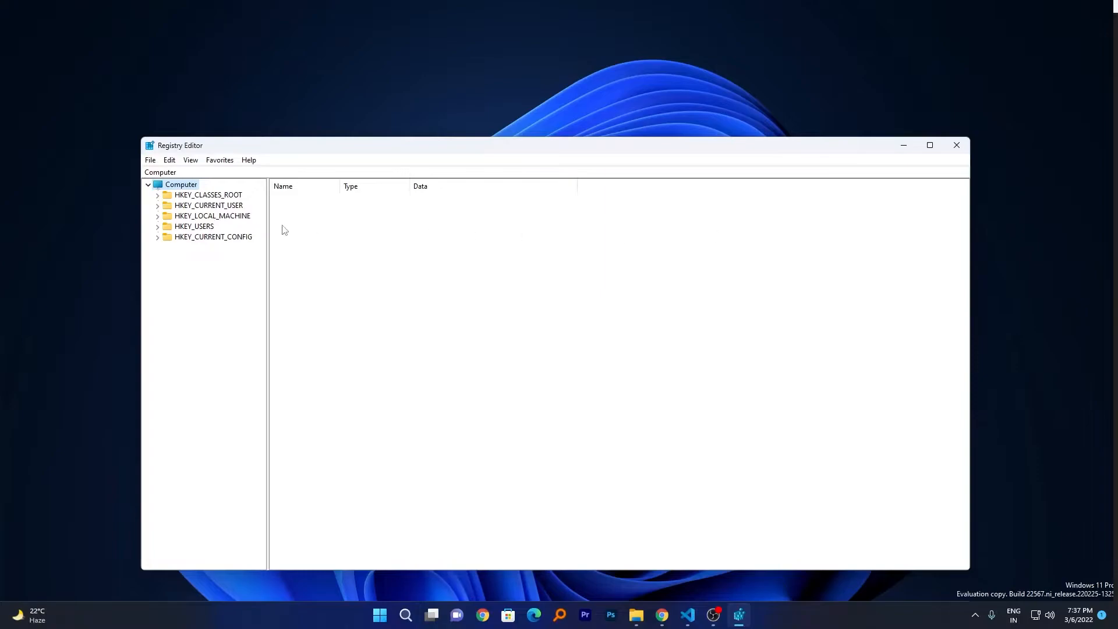
mouse_move(151, 248)
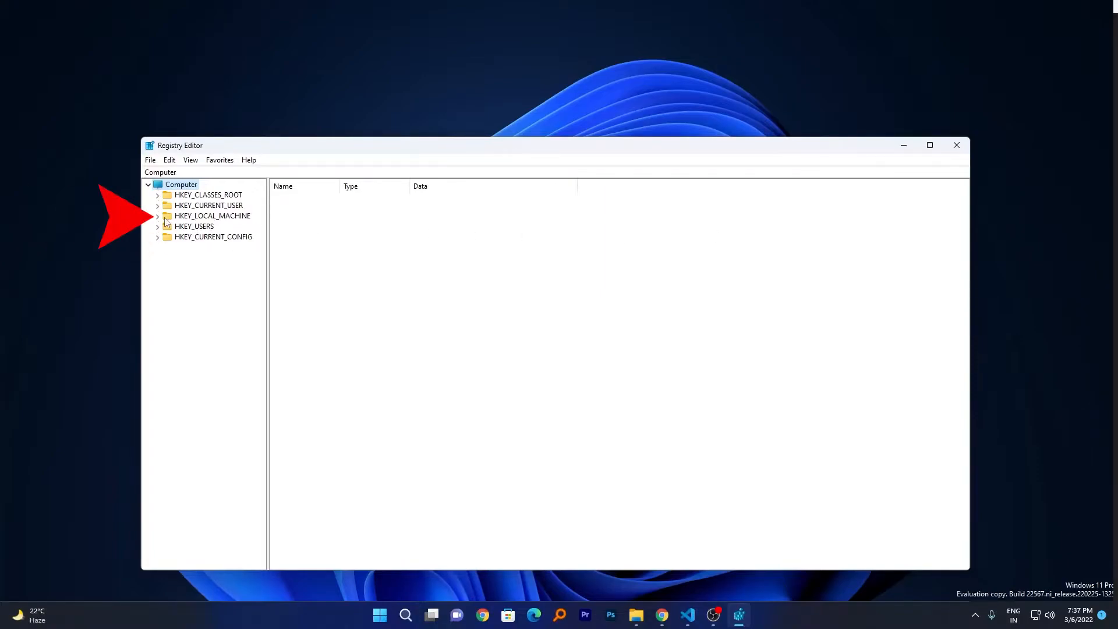
Expand HKEY_LOCAL_MACHINE\SOFTWARE\Policies\Microsoft, widen the tree pane and select the Windows key
left_click(212, 215)
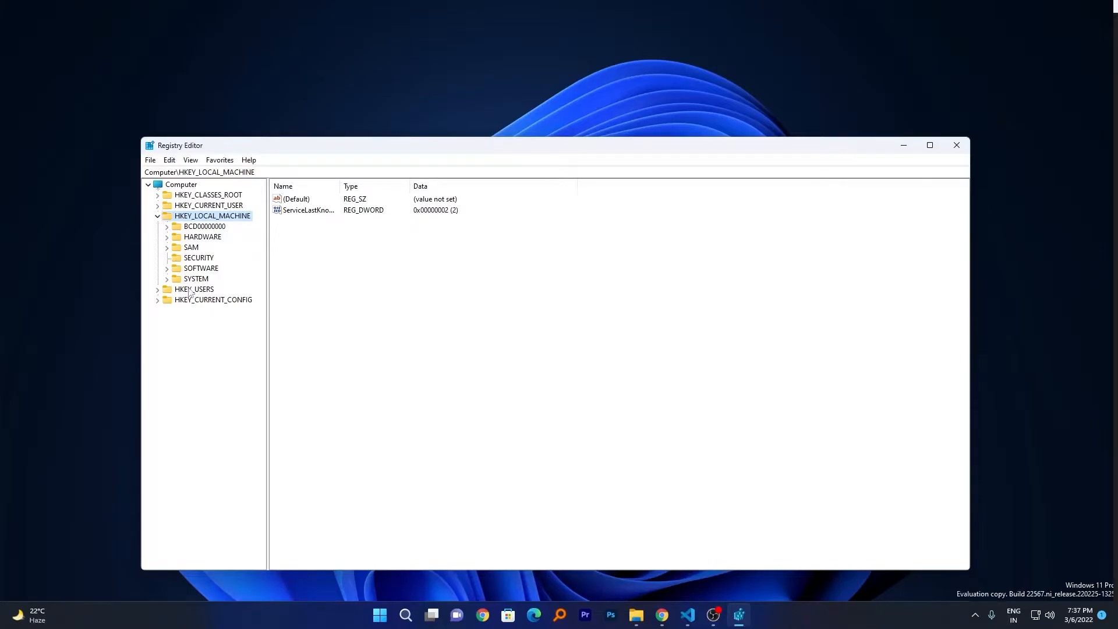
left_click(167, 267)
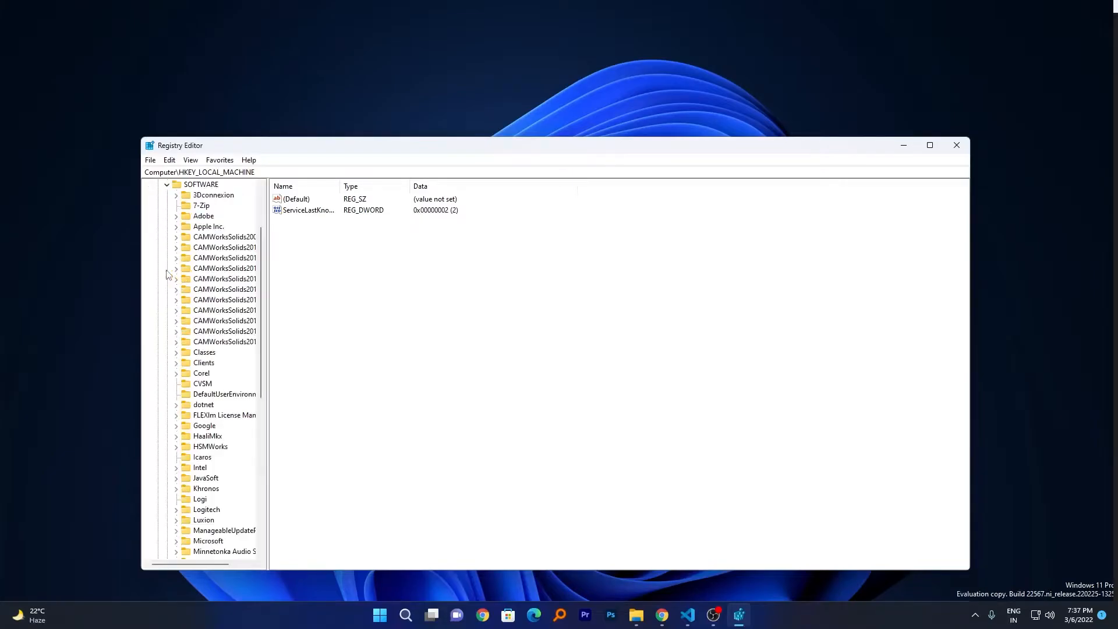
scroll("down", 3)
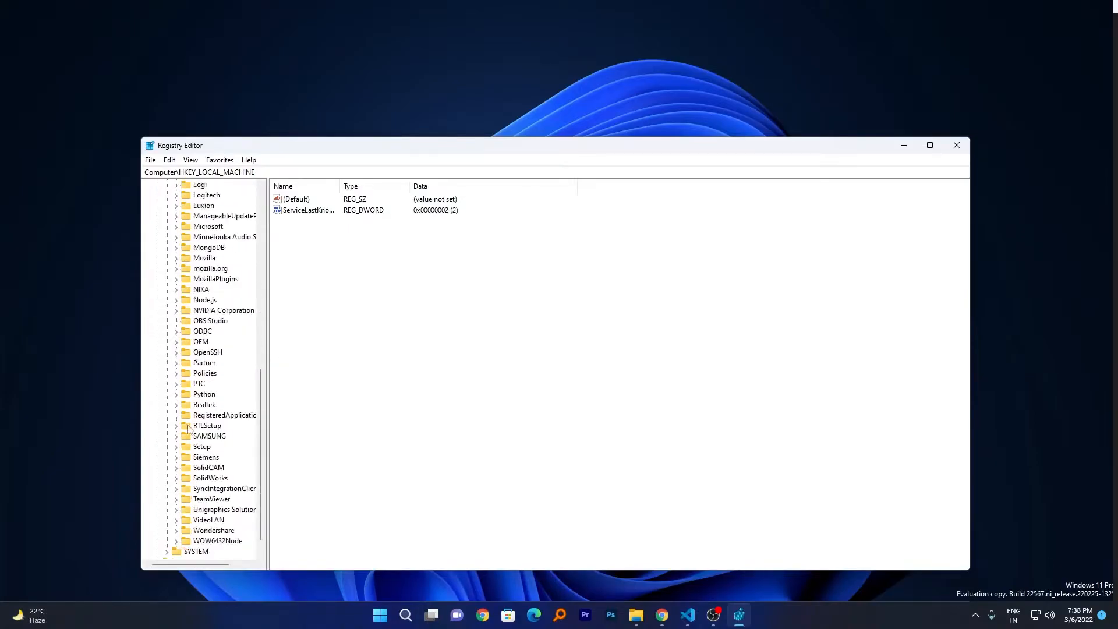
scroll("down", 3)
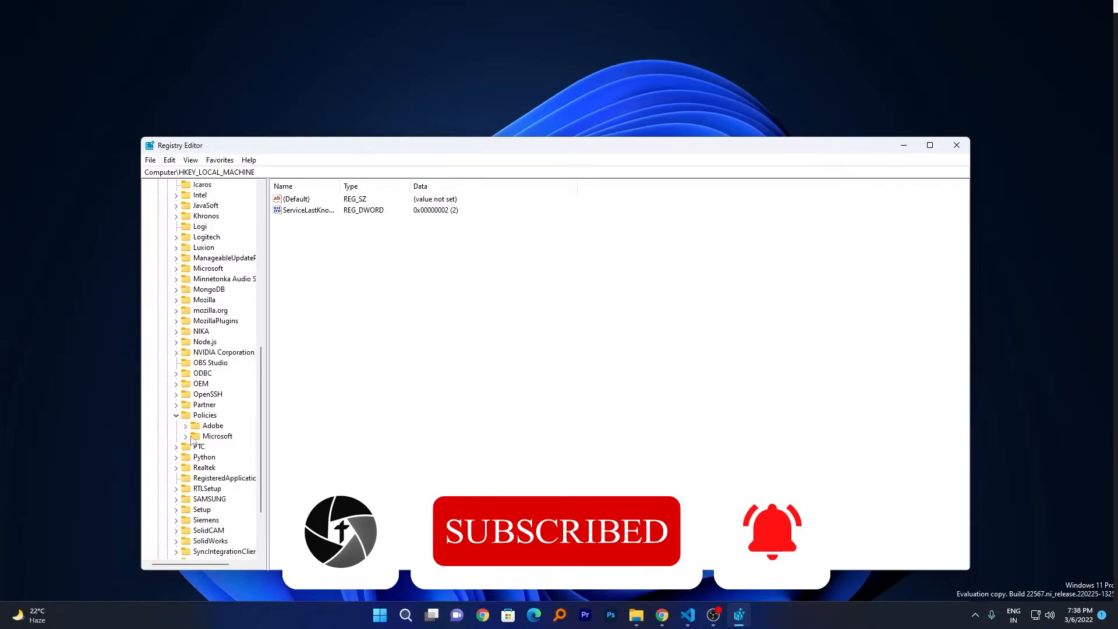
left_click(185, 436)
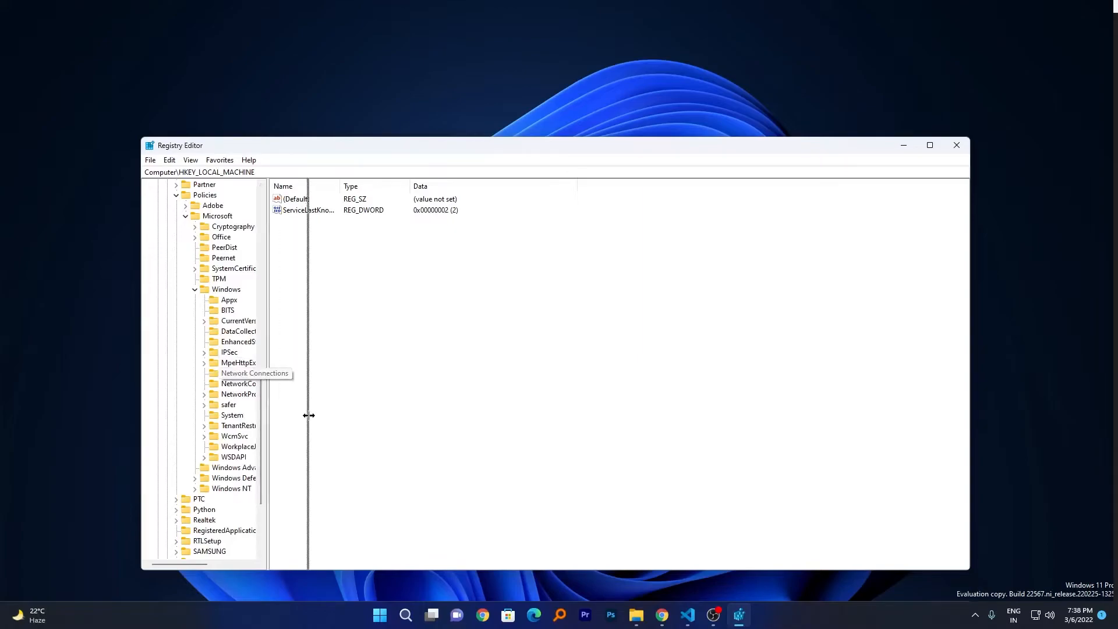
left_click_drag(309, 416, 317, 415)
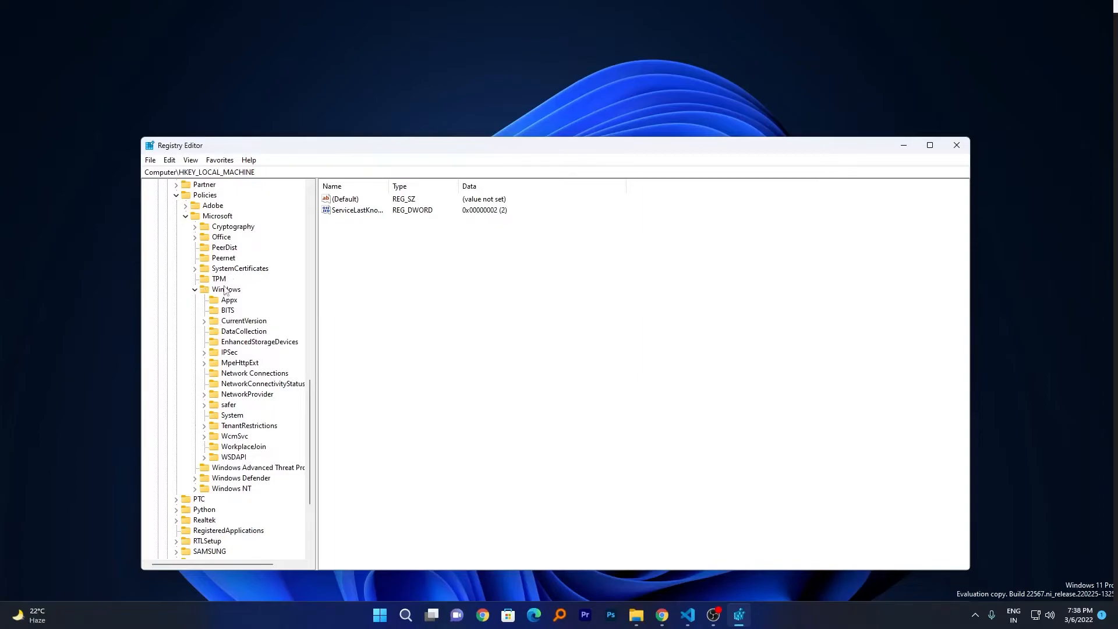
left_click(227, 288)
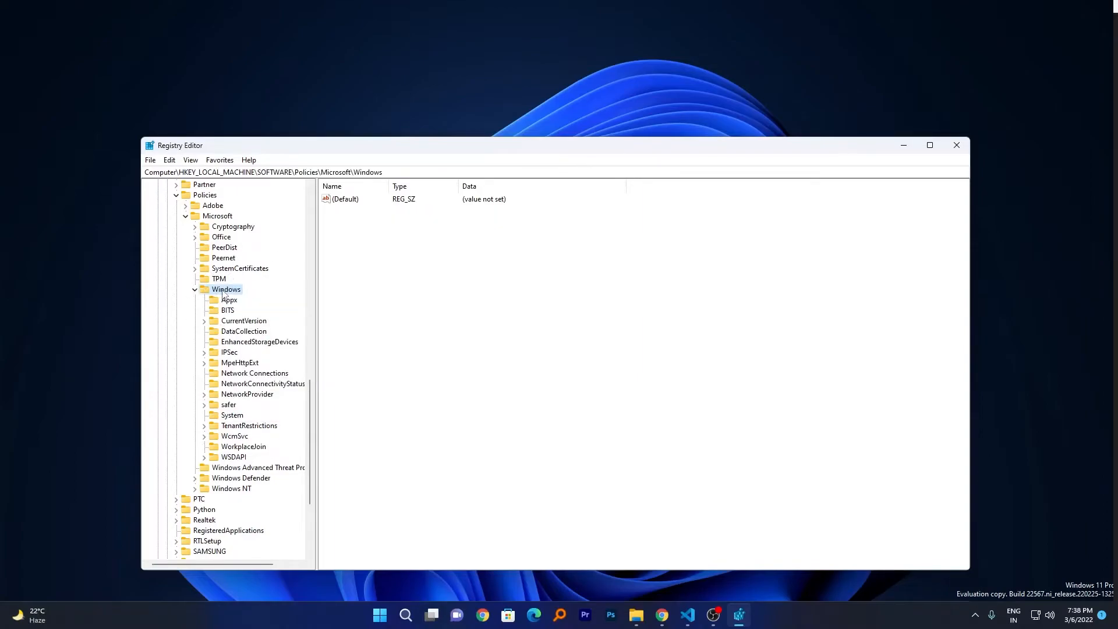
Create a new subkey named WindowsUpdate under the Windows policies key
right_click(226, 288)
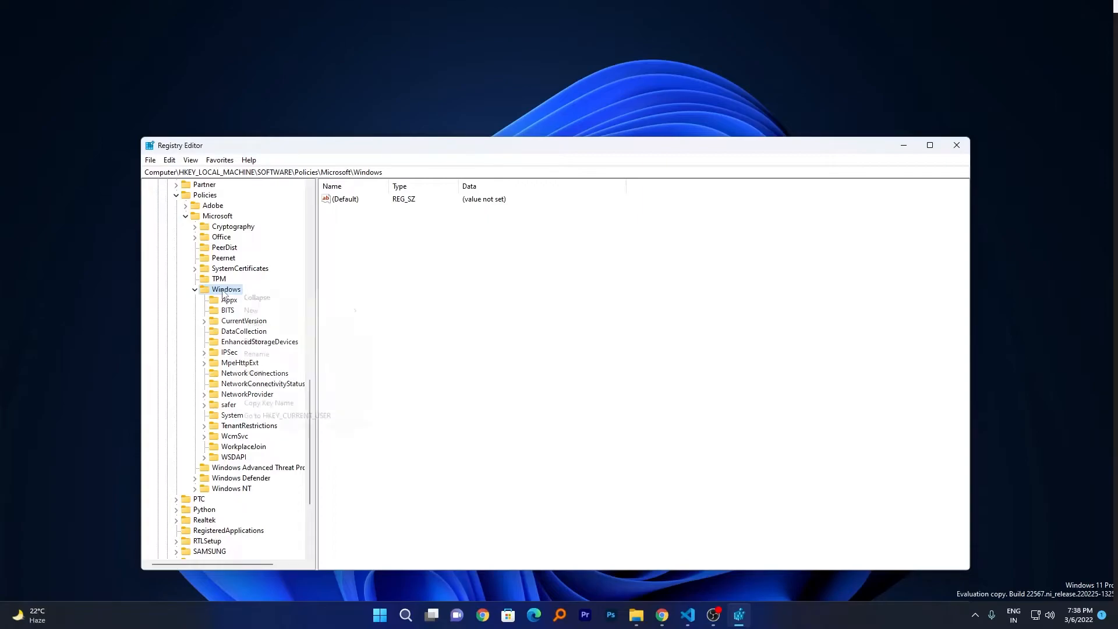
mouse_move(245, 307)
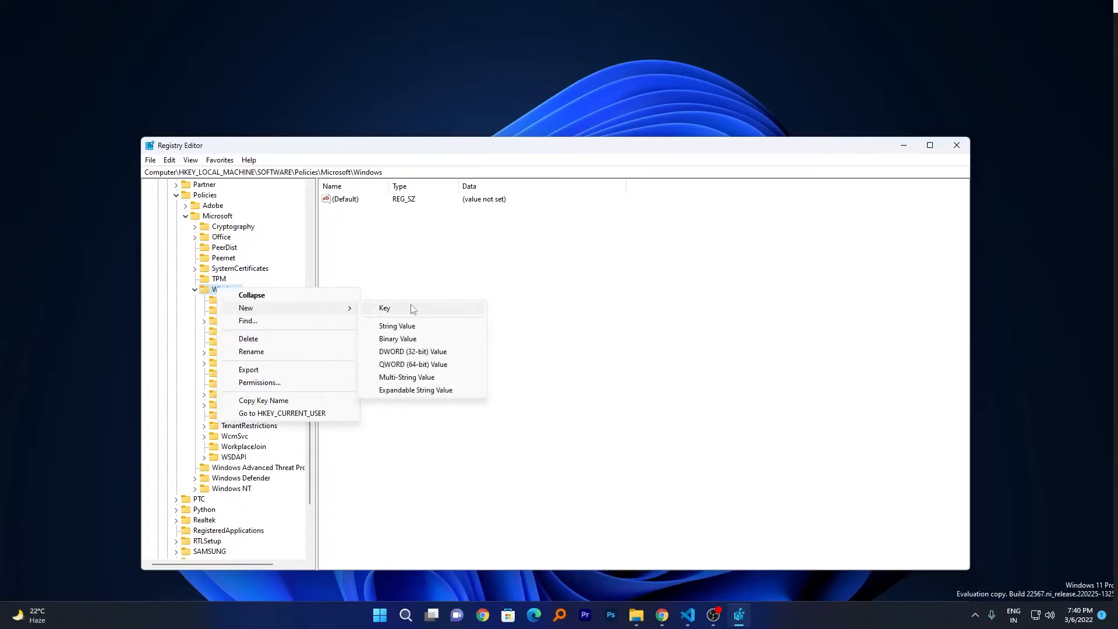
left_click(384, 307)
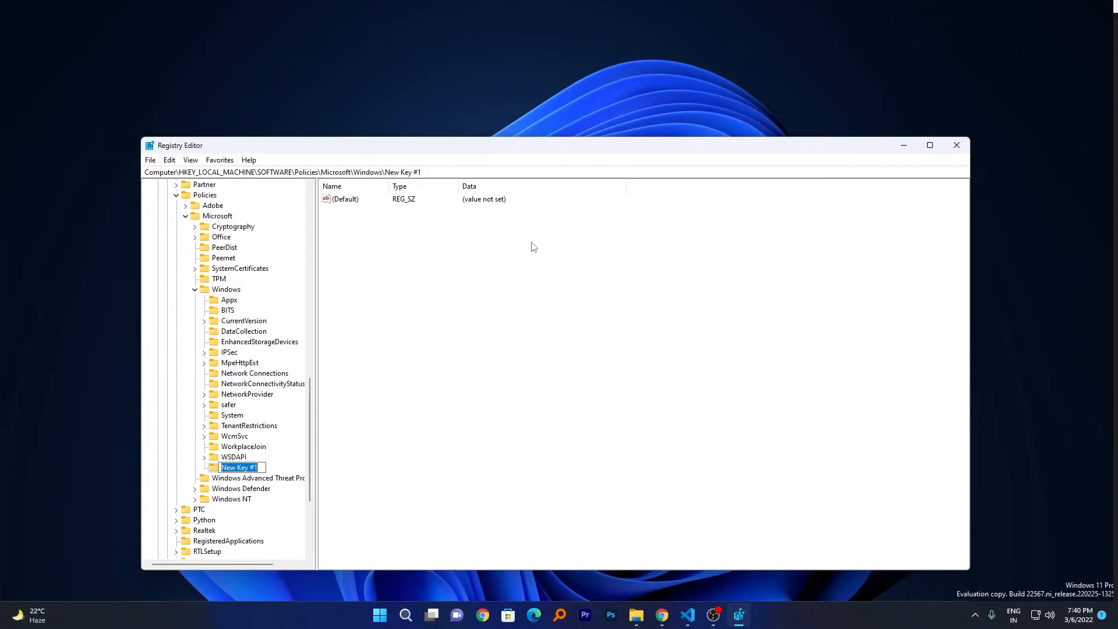
type("WindowsUp")
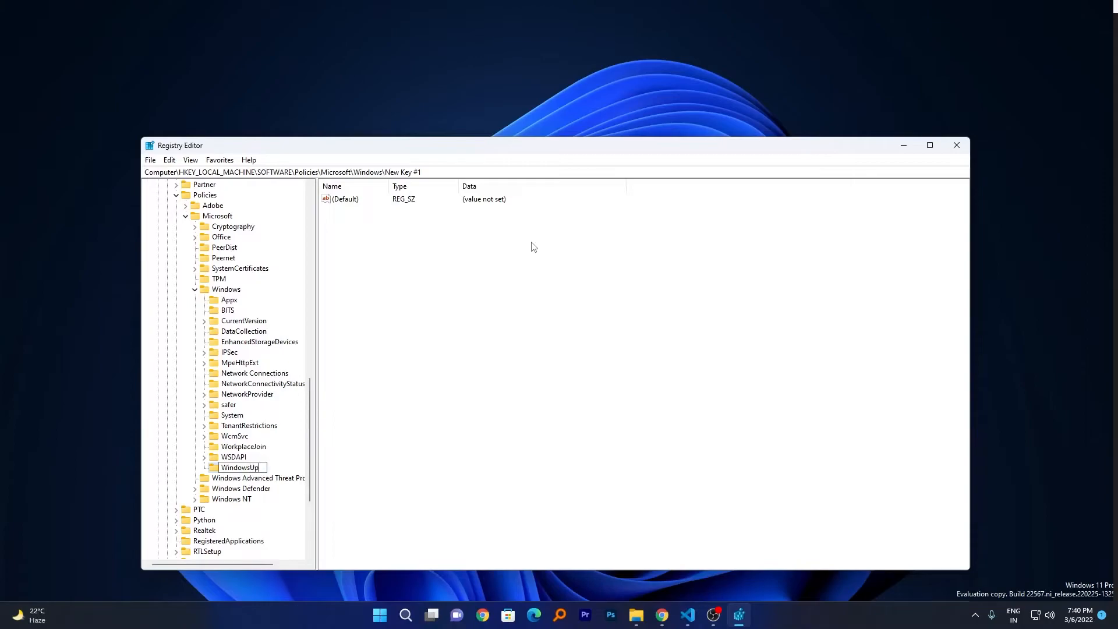
type("date")
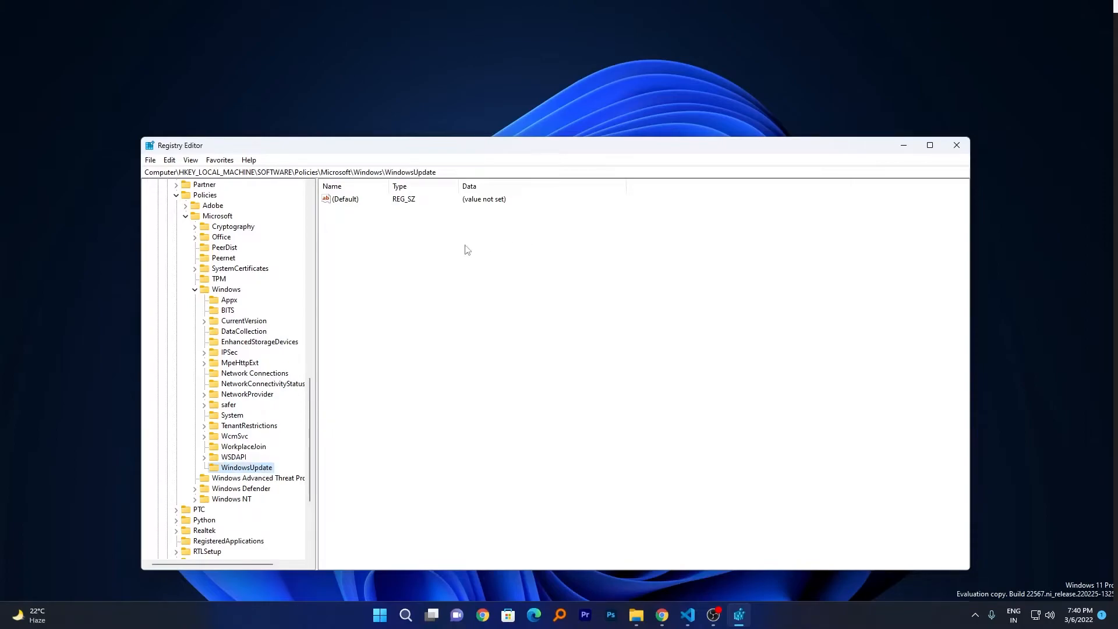
Create a new subkey named AU under the WindowsUpdate key
right_click(245, 467)
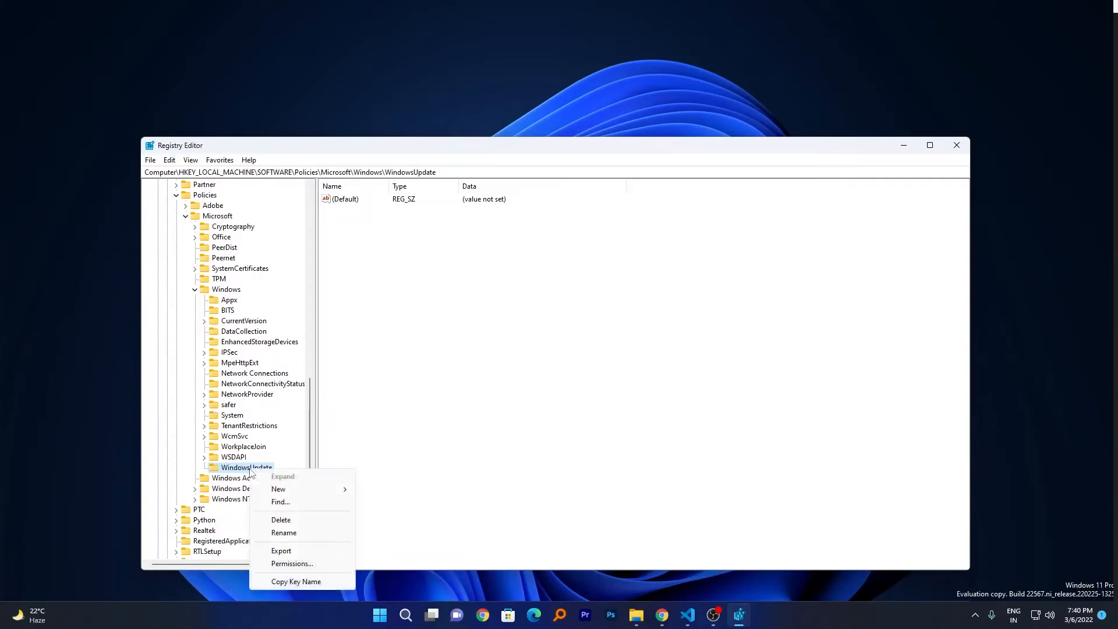
mouse_move(278, 489)
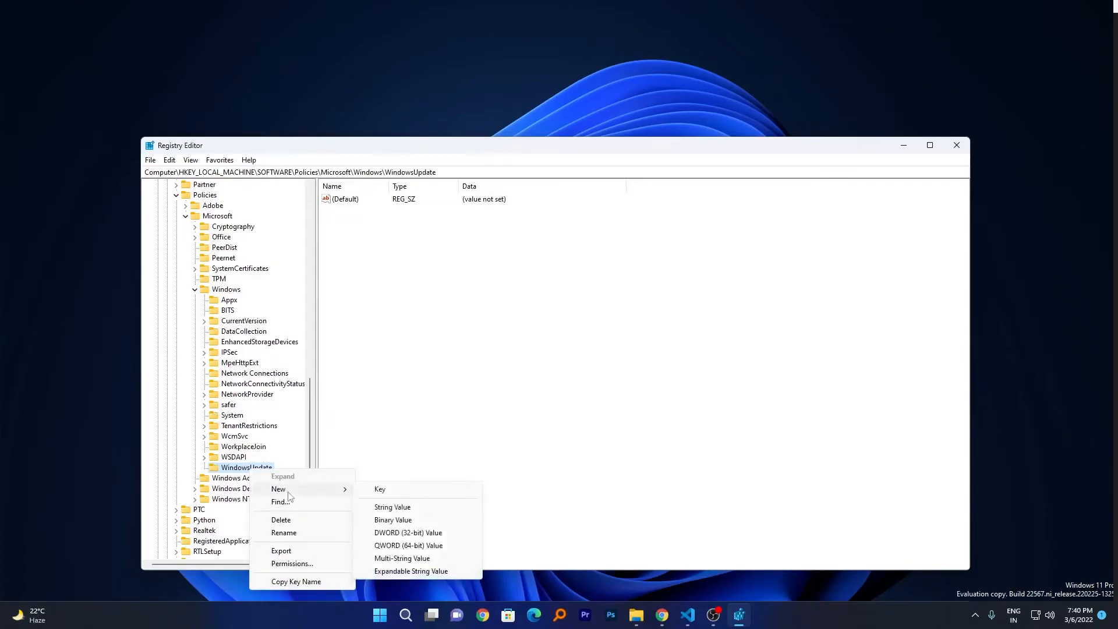
left_click(379, 489)
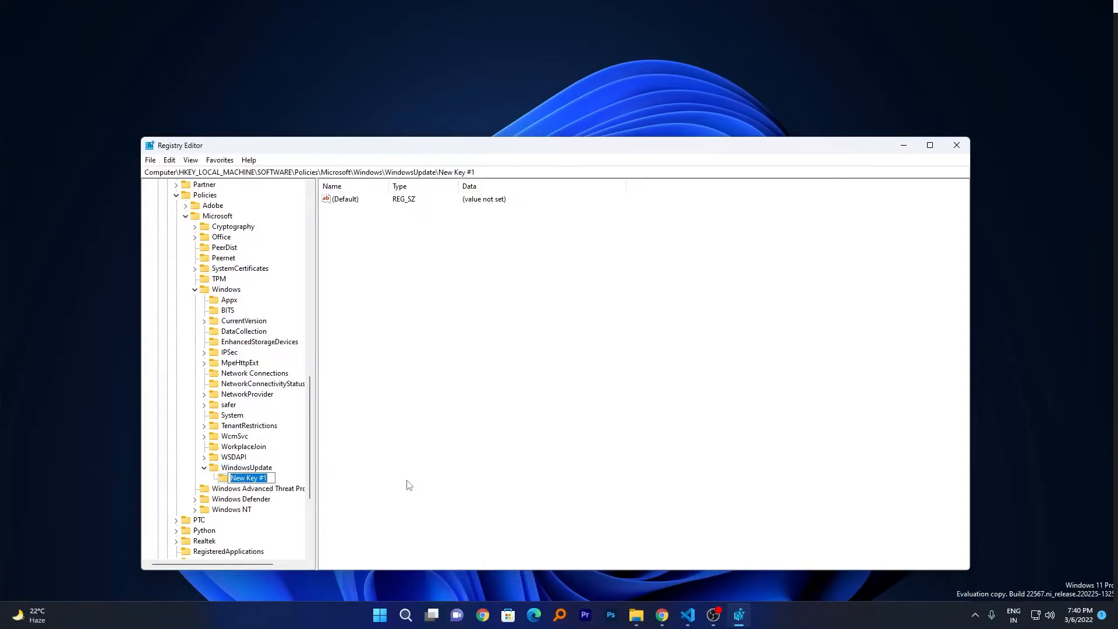
type("AU")
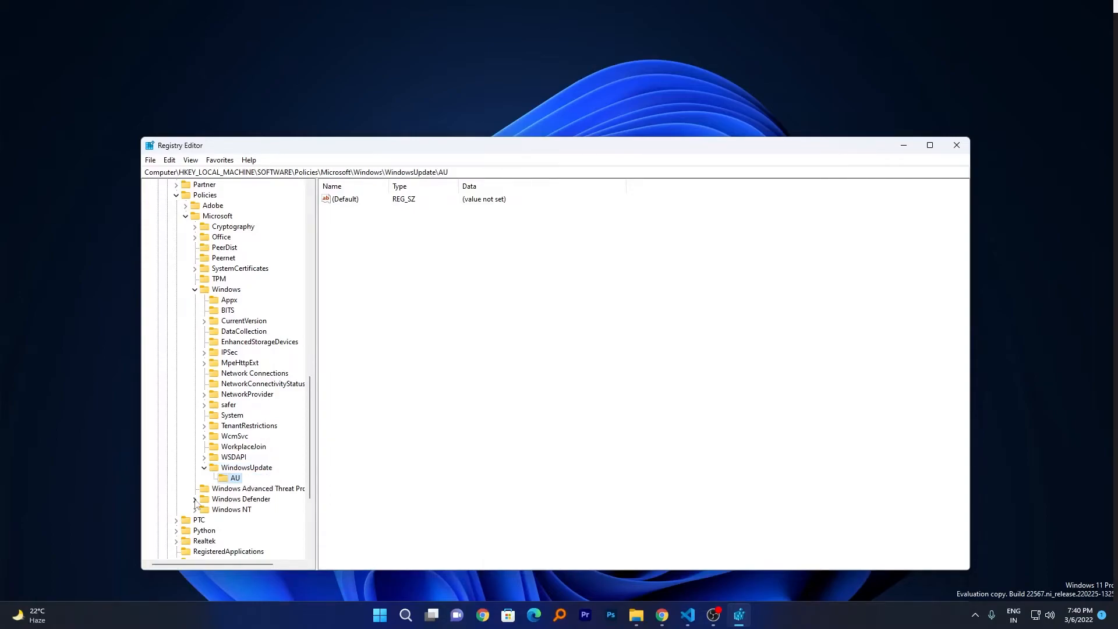
Add a DWORD (32-bit) value named NoAutoUpdate inside the AU key
right_click(234, 477)
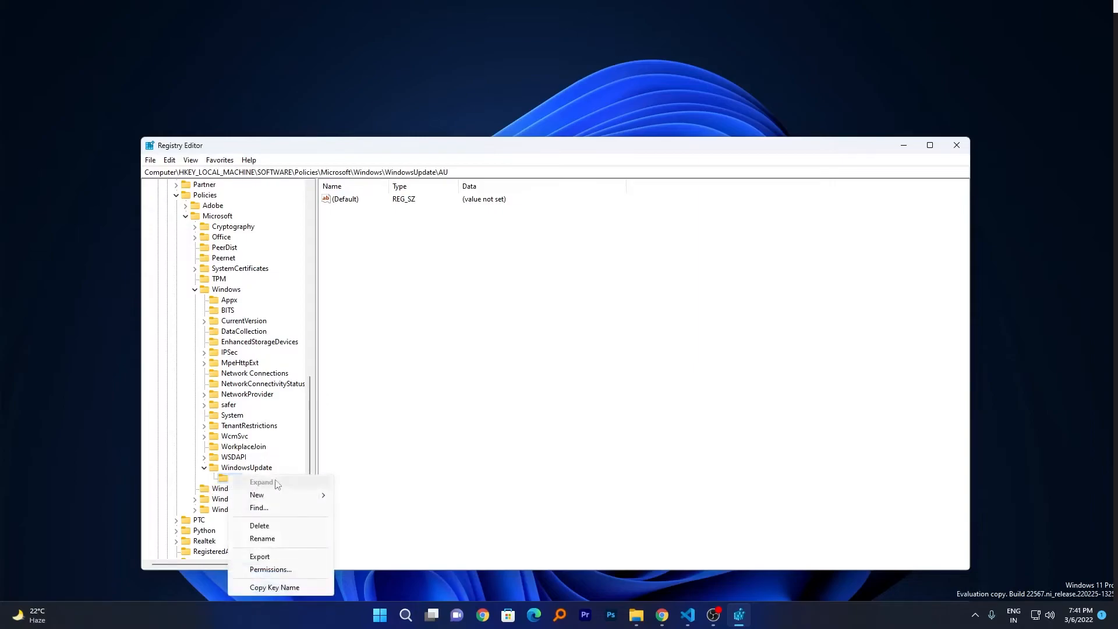
mouse_move(256, 495)
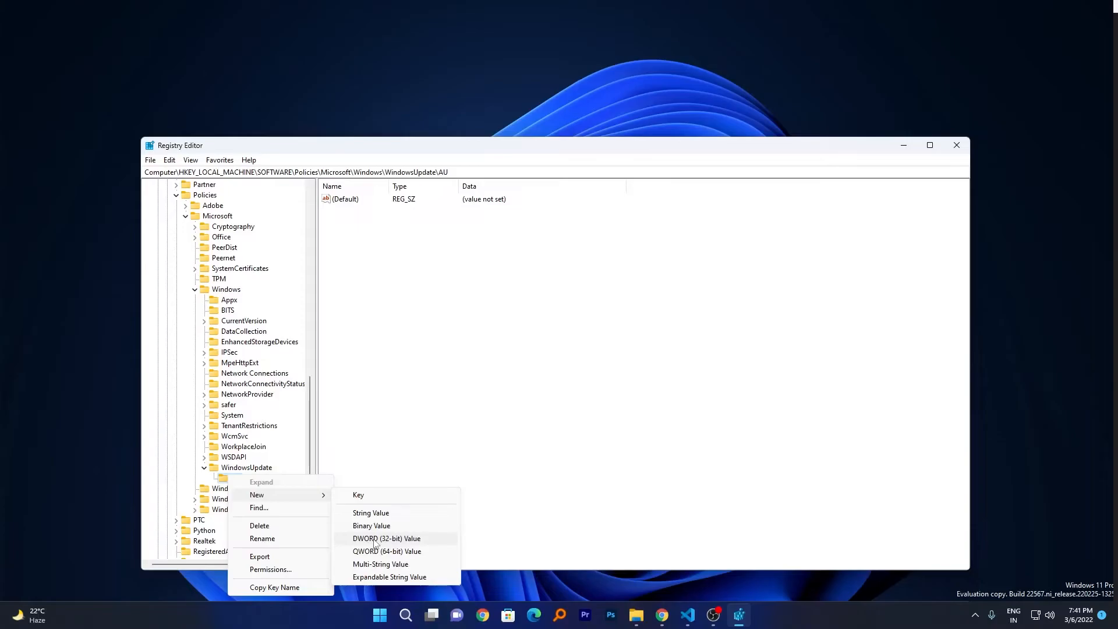
left_click(387, 538)
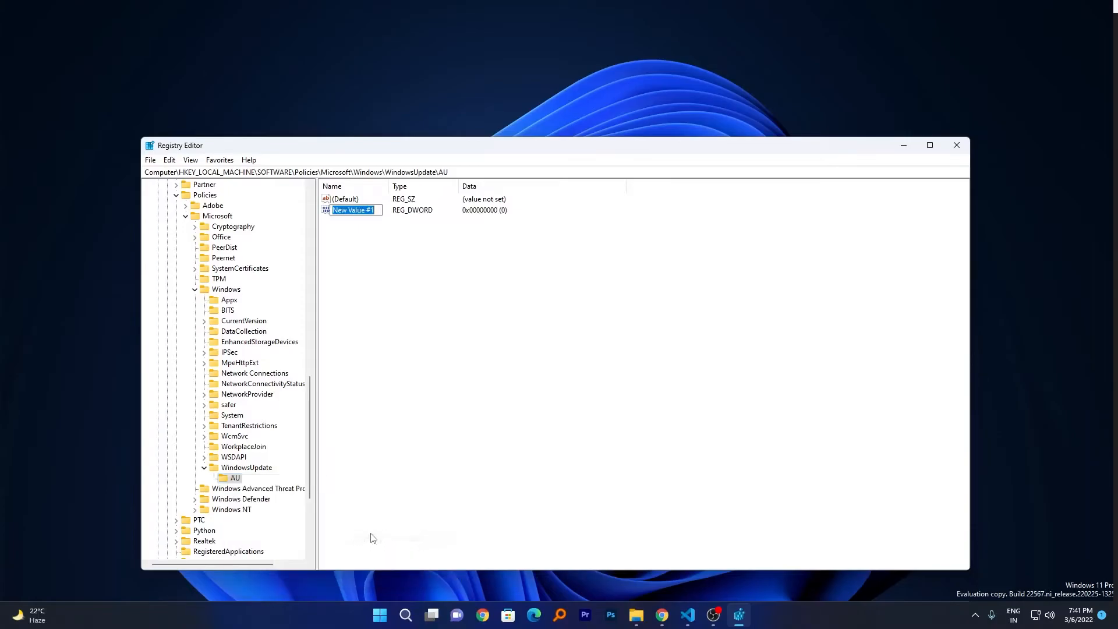
mouse_move(395, 486)
type("NoAuto")
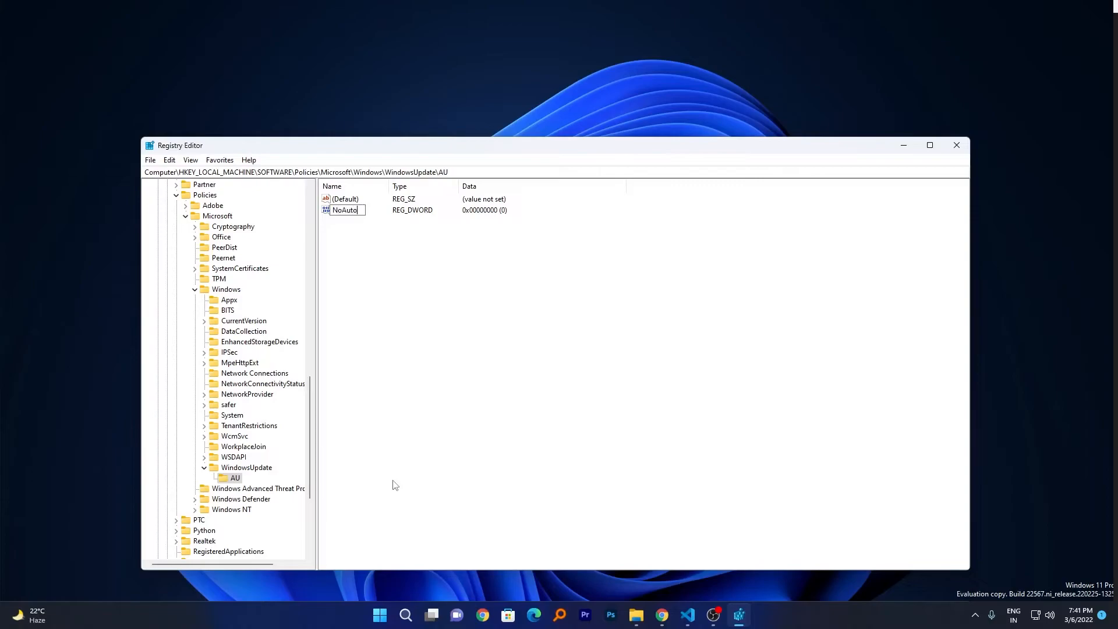
type("Update")
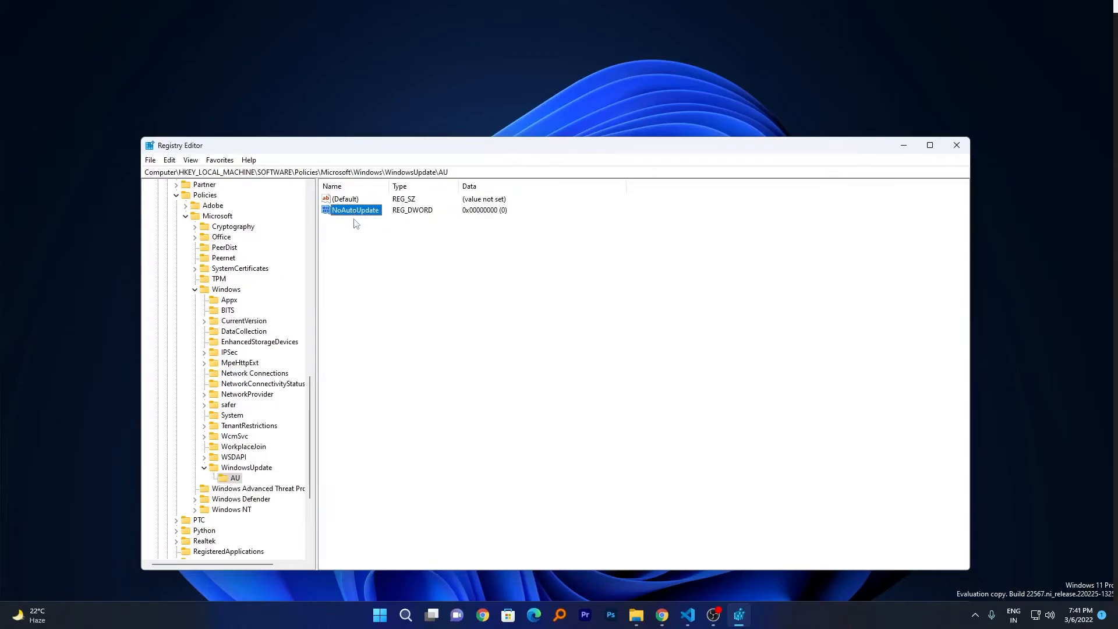
Set the NoAutoUpdate value's data to 1 and confirm
double_click(354, 209)
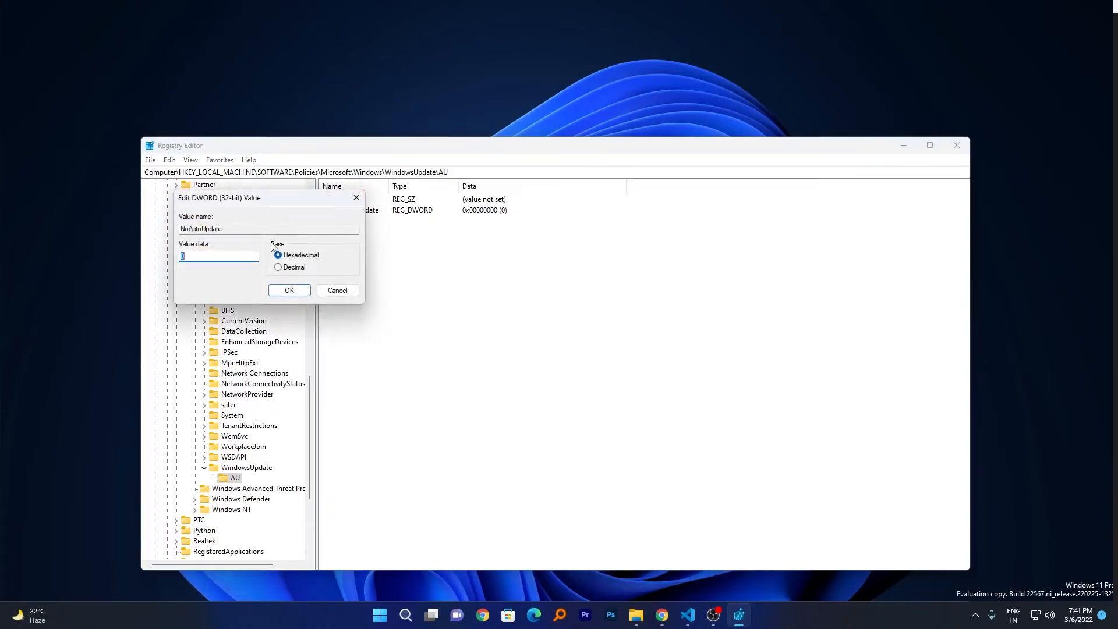
left_click(218, 255)
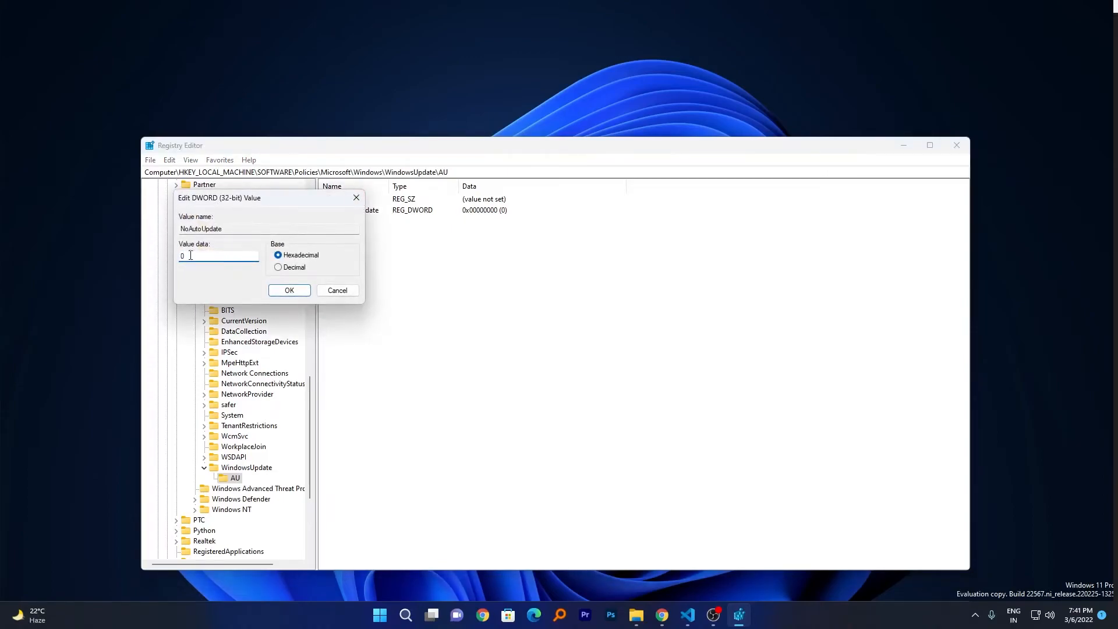
type("1")
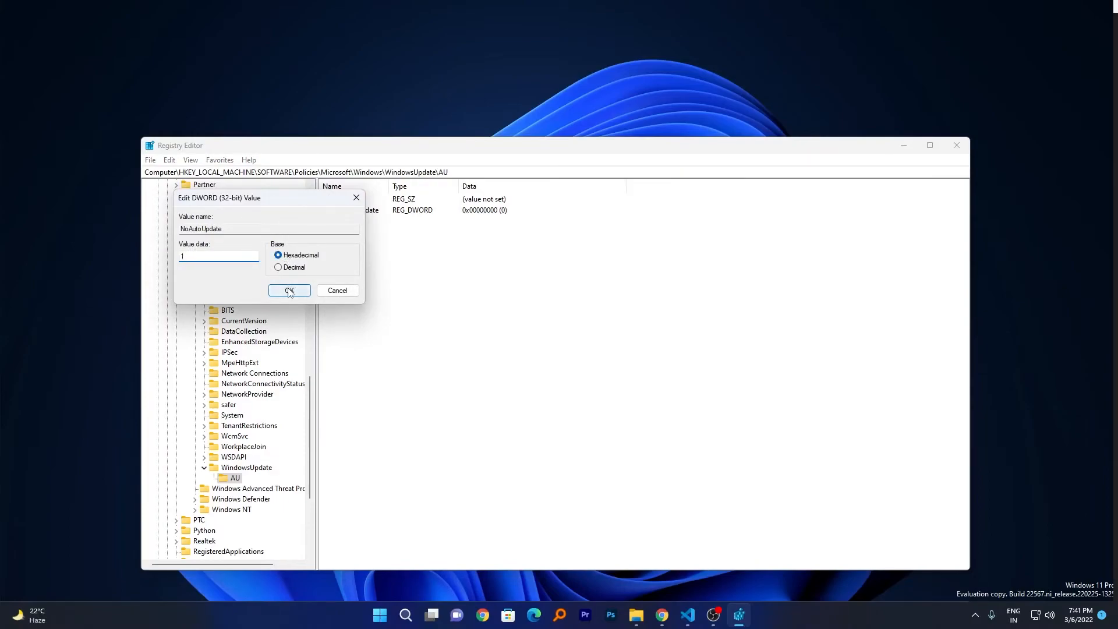
left_click(289, 290)
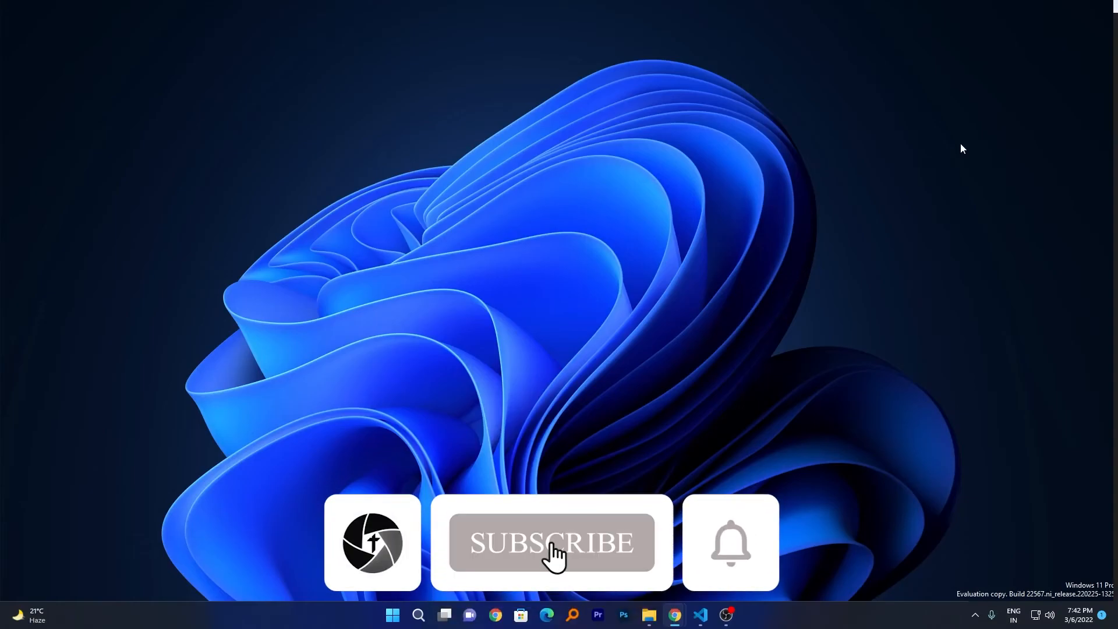
Close Registry Editor, leaving the empty desktop
left_click(551, 542)
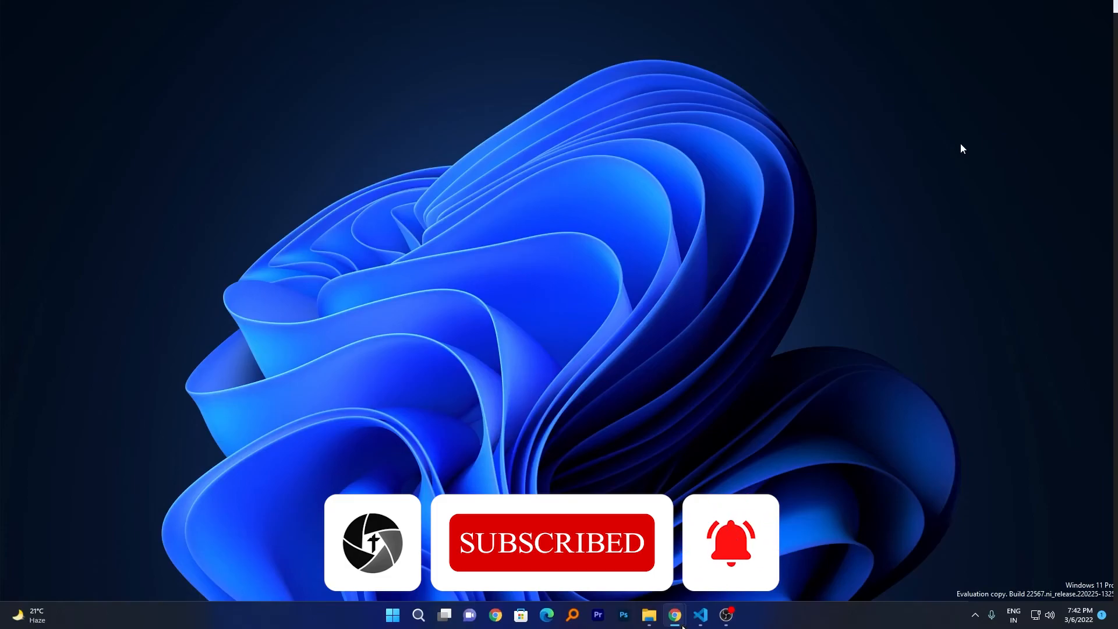